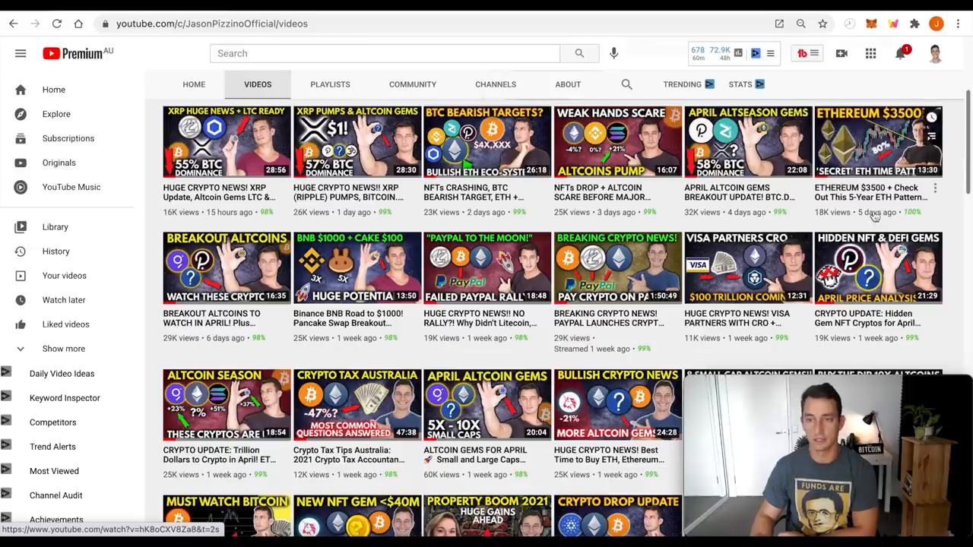
mouse_move(879, 142)
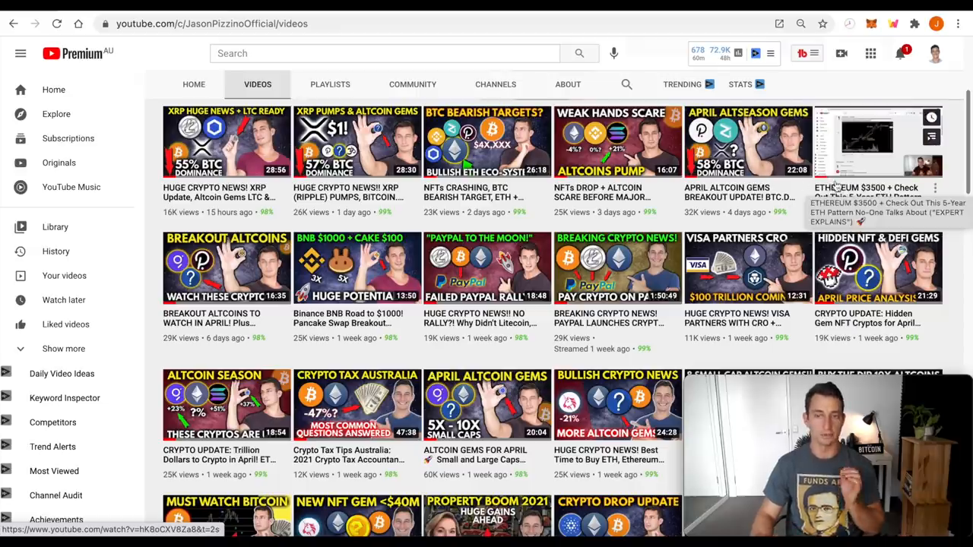
- Bring up CoinMarketCap's prices table with Ethereum listed at $1,995.58
scroll(down, 3)
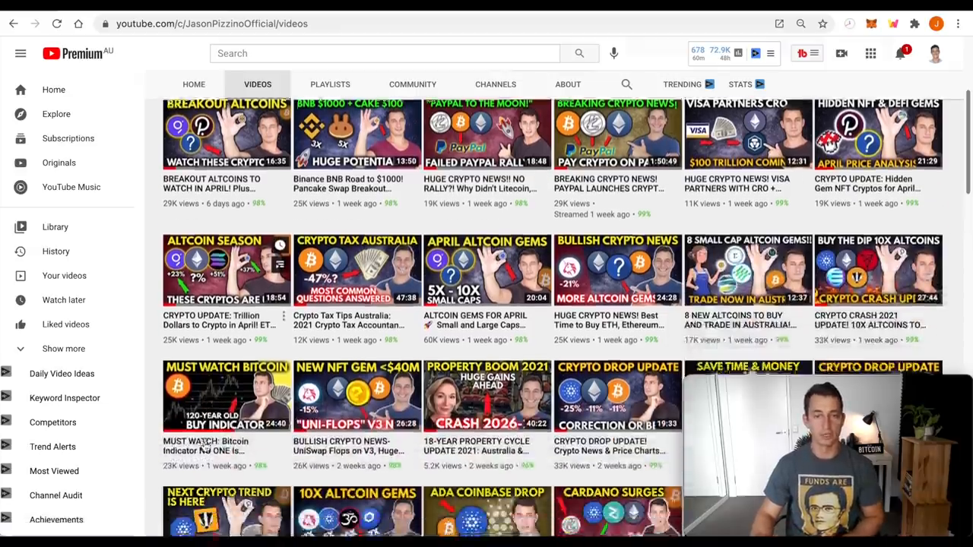
mouse_move(225, 395)
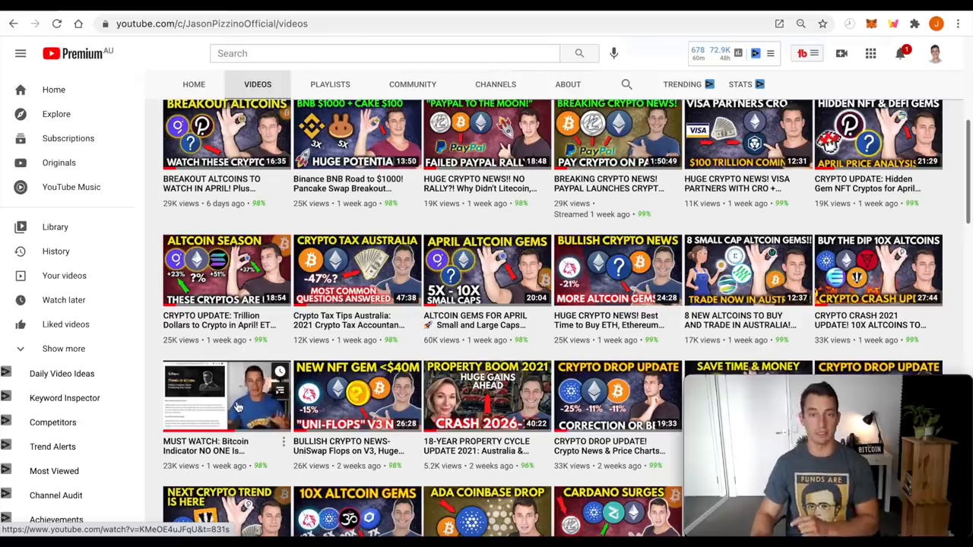
scroll(up, 3)
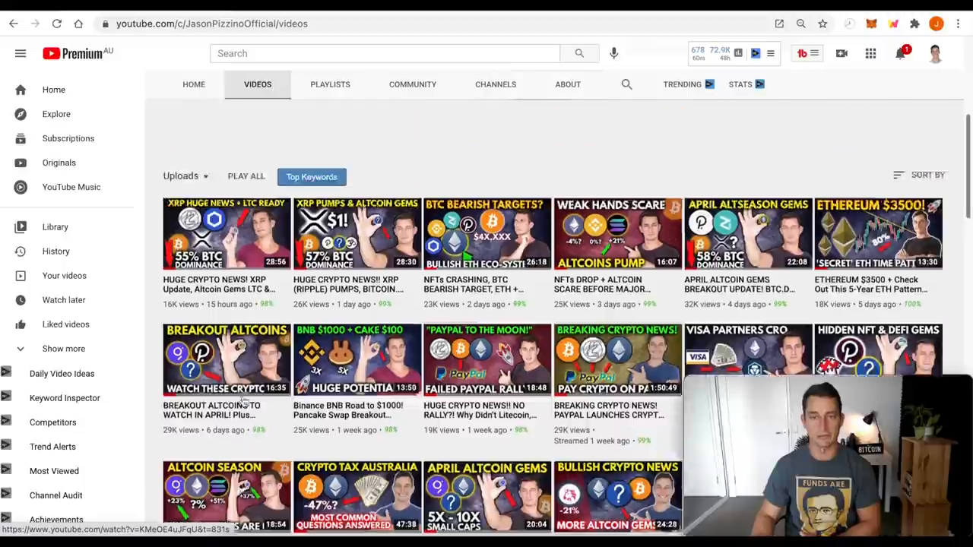
scroll(up, 3)
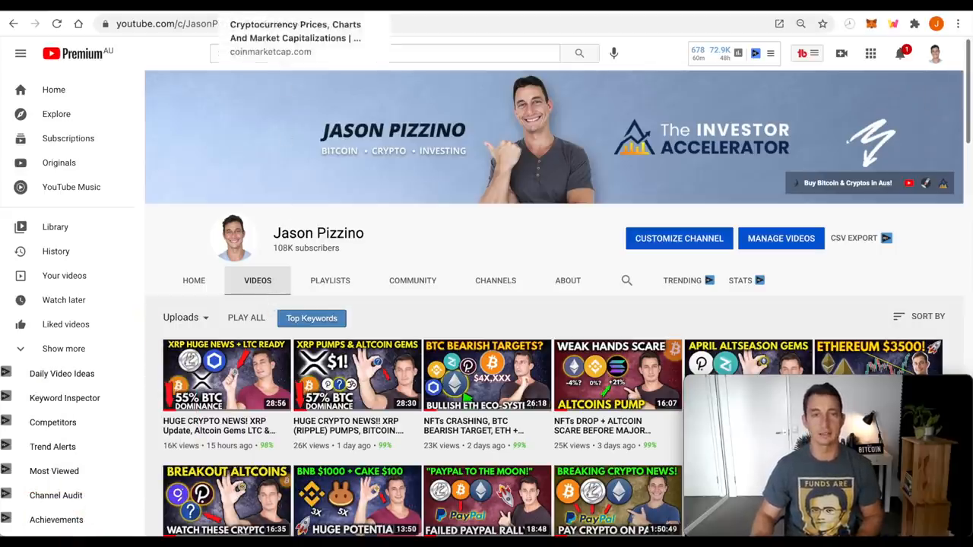
click(270, 52)
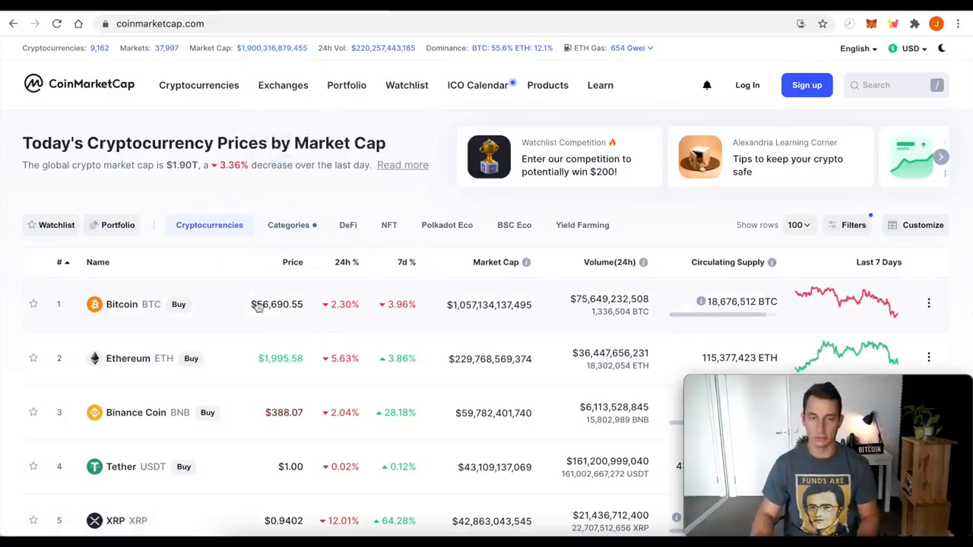
mouse_move(450, 317)
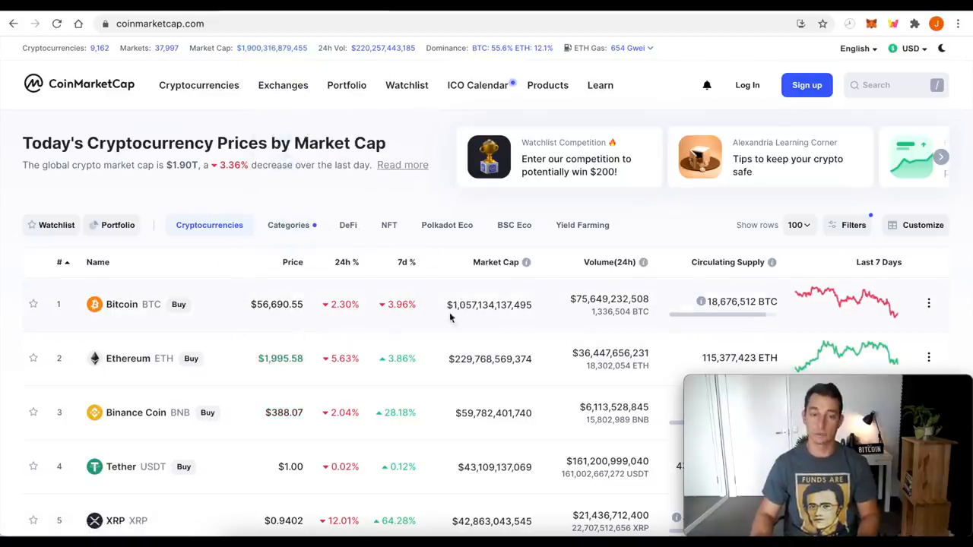
mouse_move(88, 372)
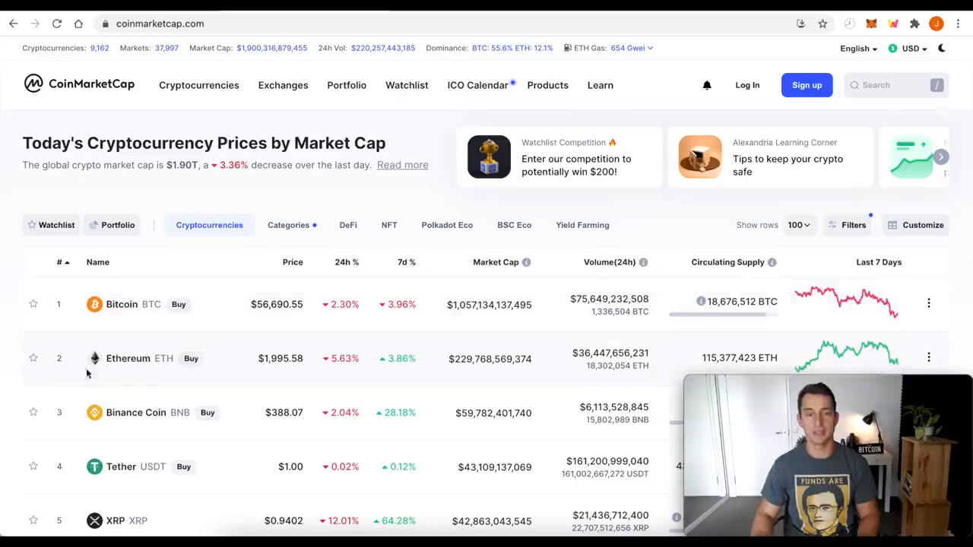
mouse_move(264, 362)
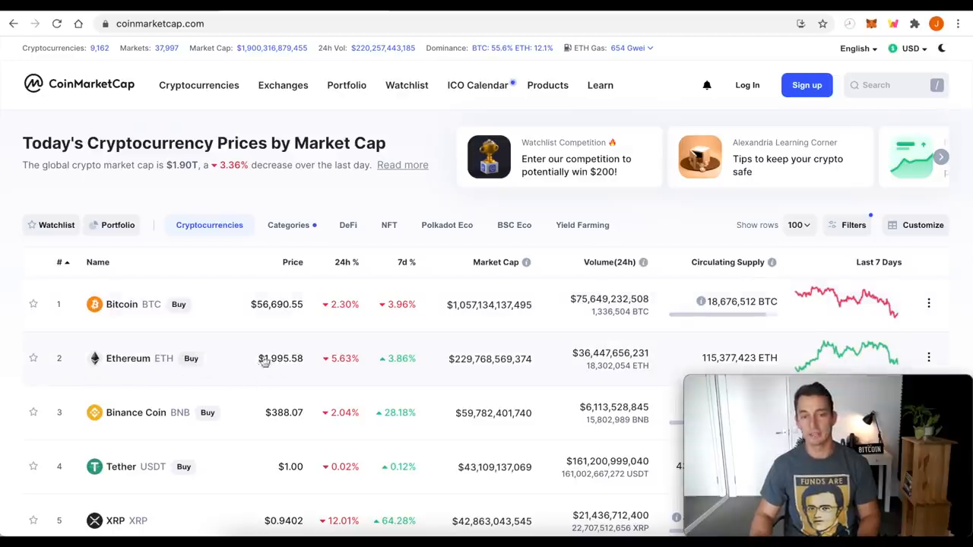
mouse_move(258, 376)
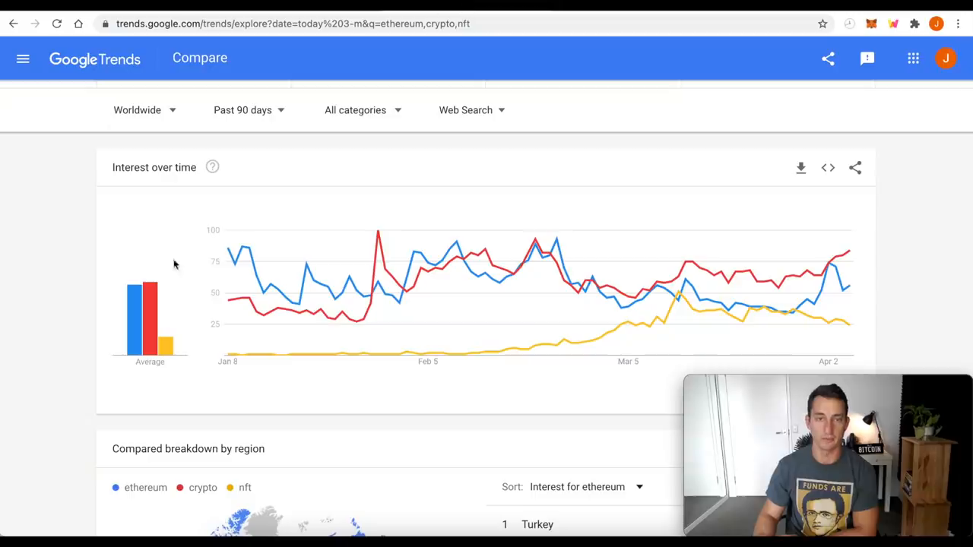
mouse_move(351, 172)
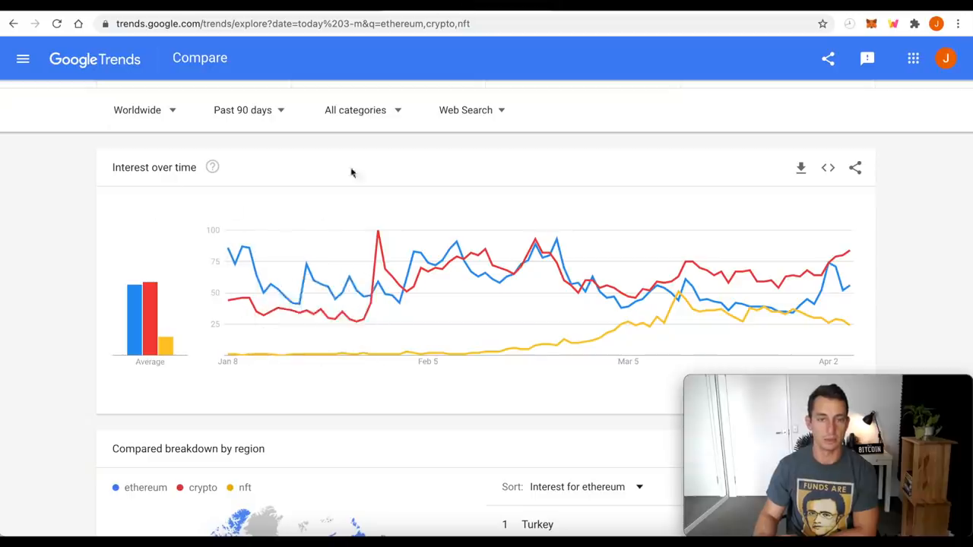
mouse_move(806, 286)
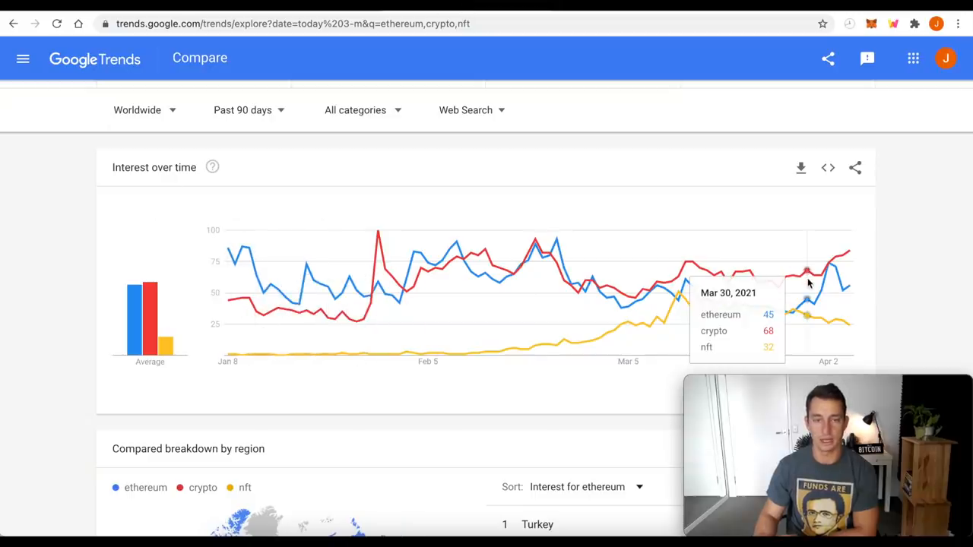
mouse_move(826, 266)
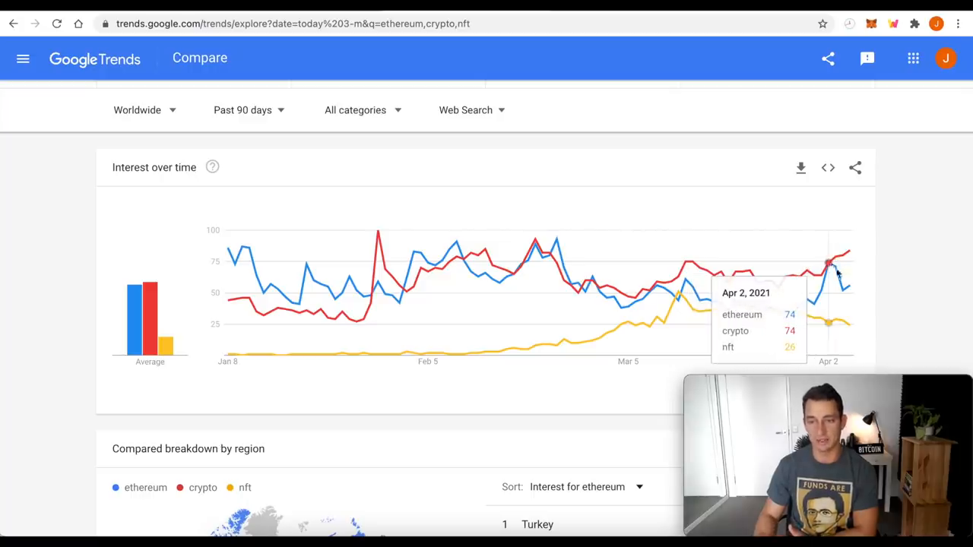
mouse_move(850, 287)
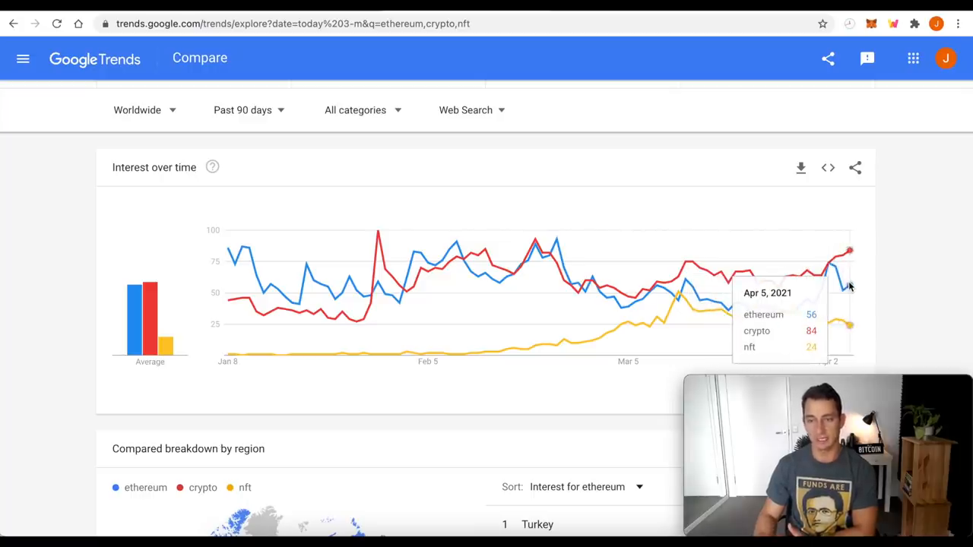
mouse_move(842, 325)
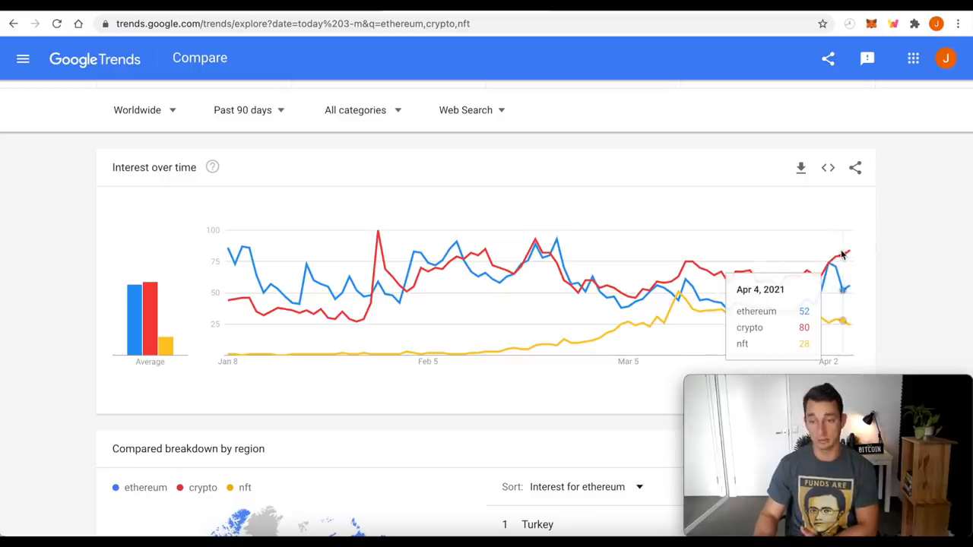
mouse_move(843, 295)
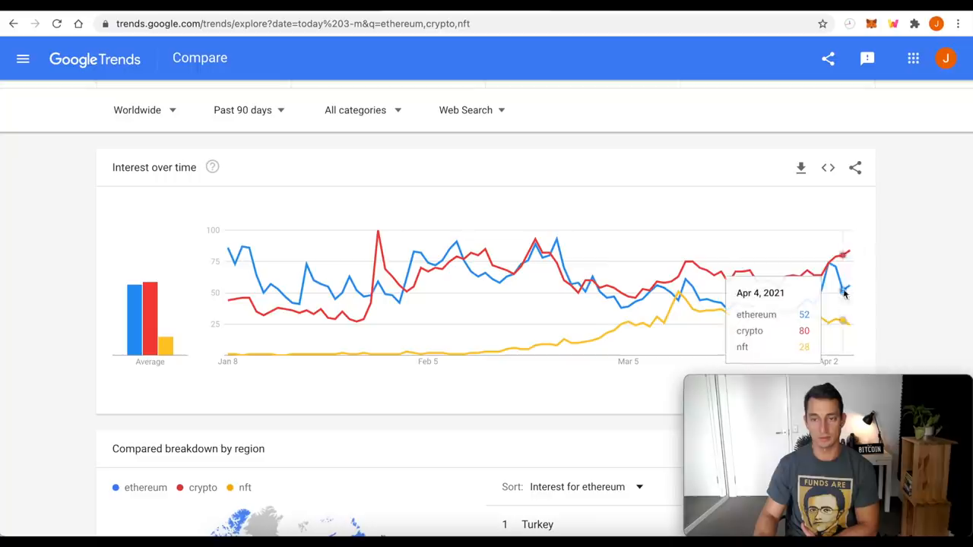
mouse_move(761, 309)
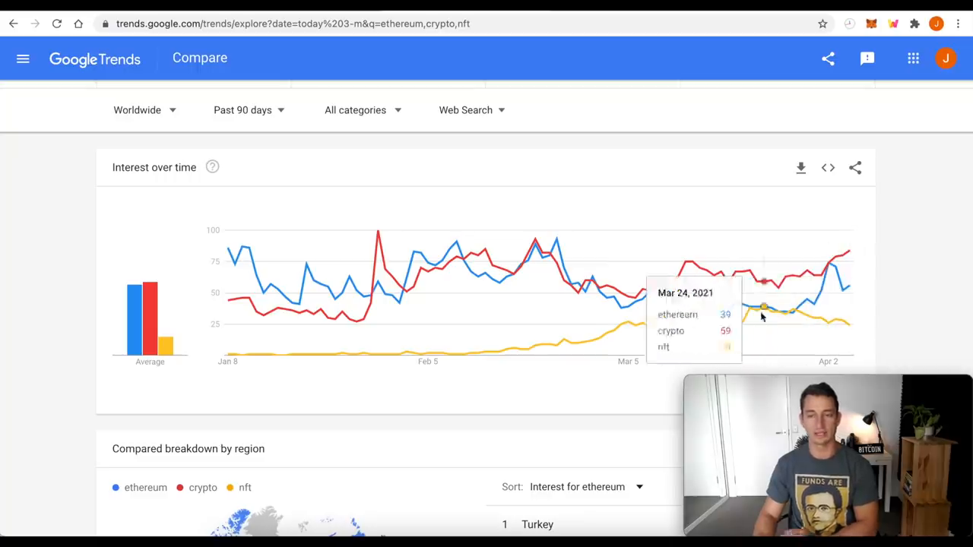
mouse_move(563, 110)
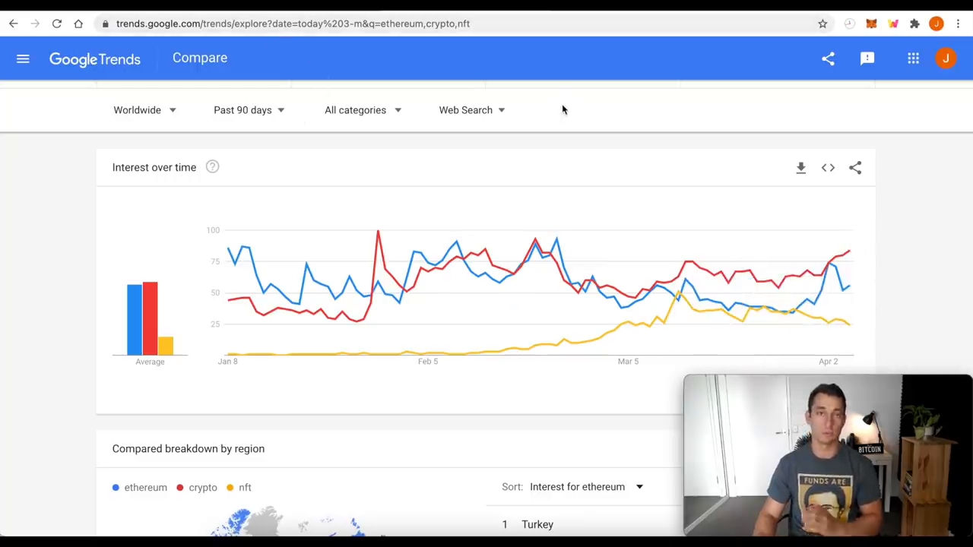
mouse_move(563, 210)
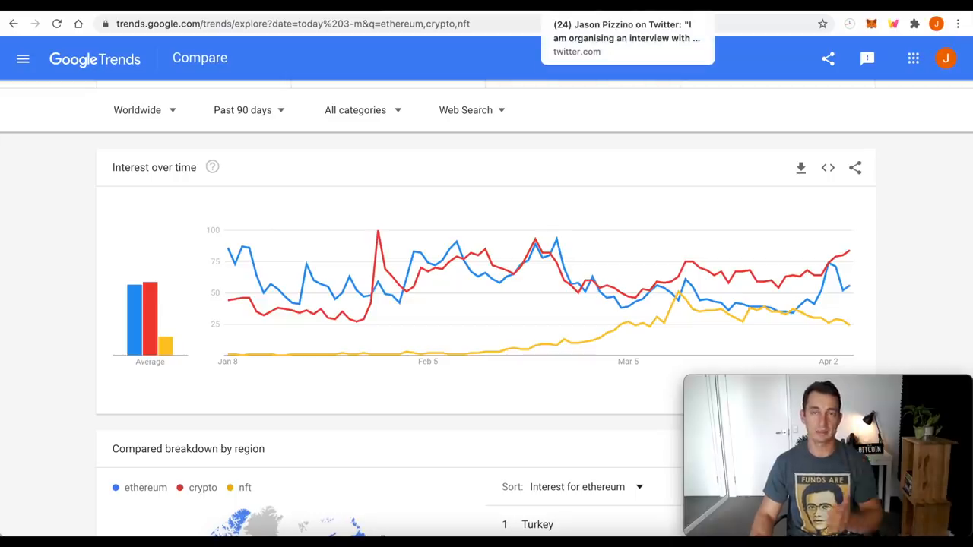
- View the Terra Virtua CTO interview tweet and scroll to its retweet and like counts
click(627, 36)
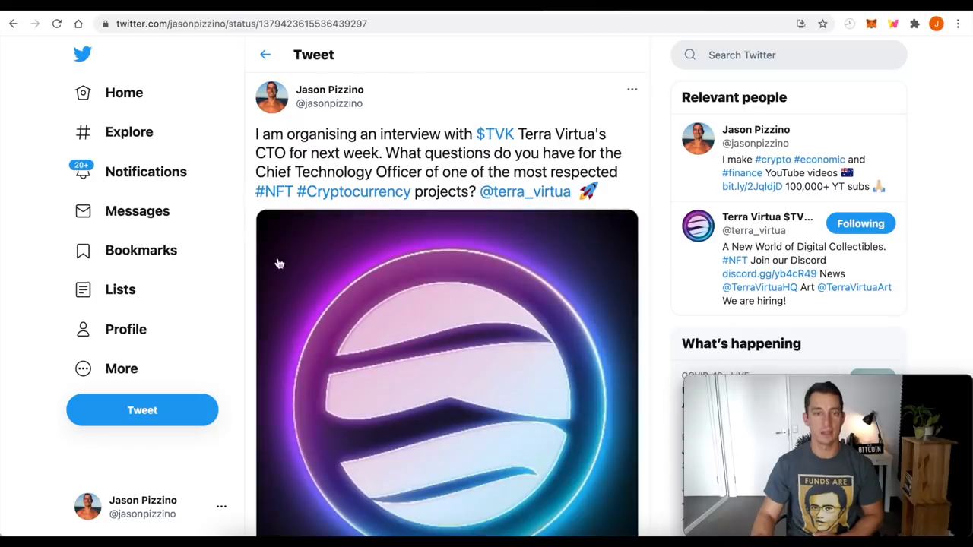
mouse_move(287, 271)
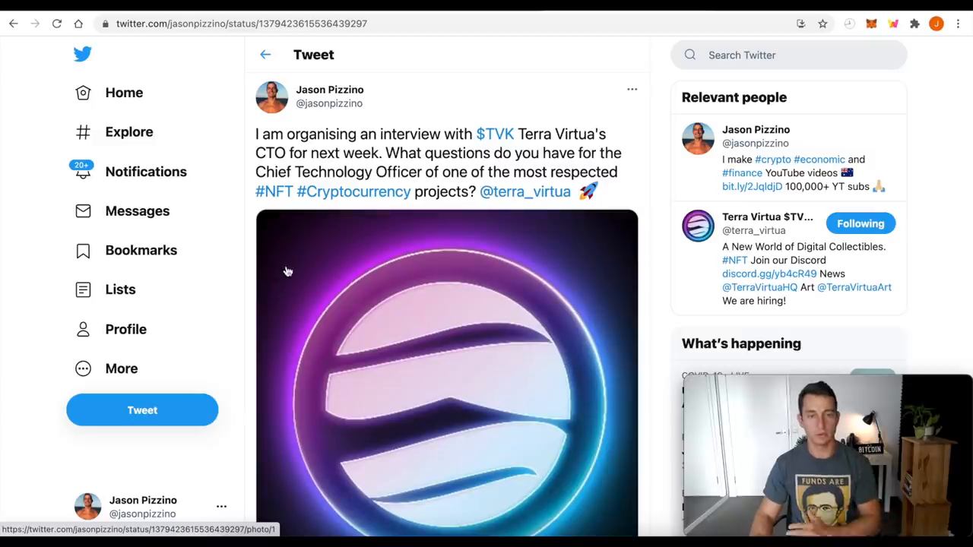
mouse_move(392, 168)
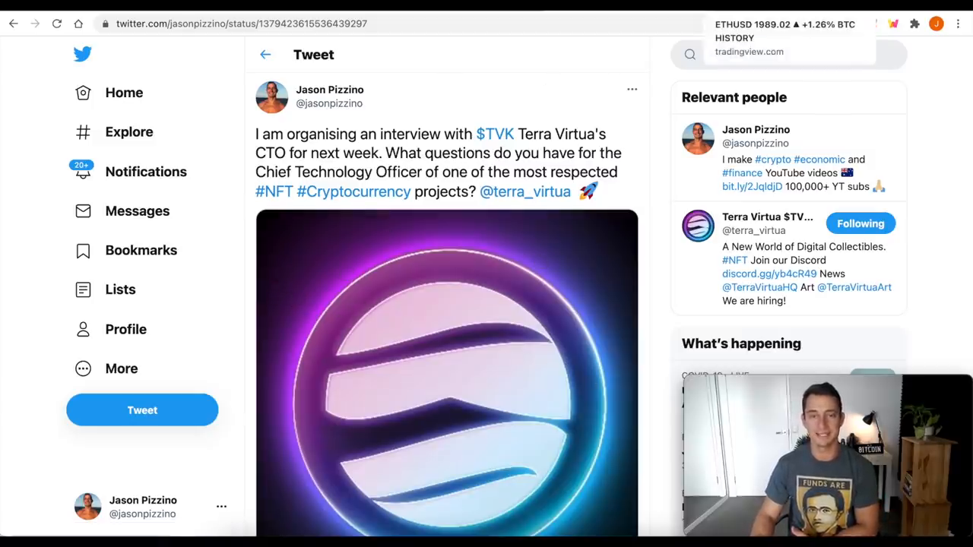
mouse_move(341, 252)
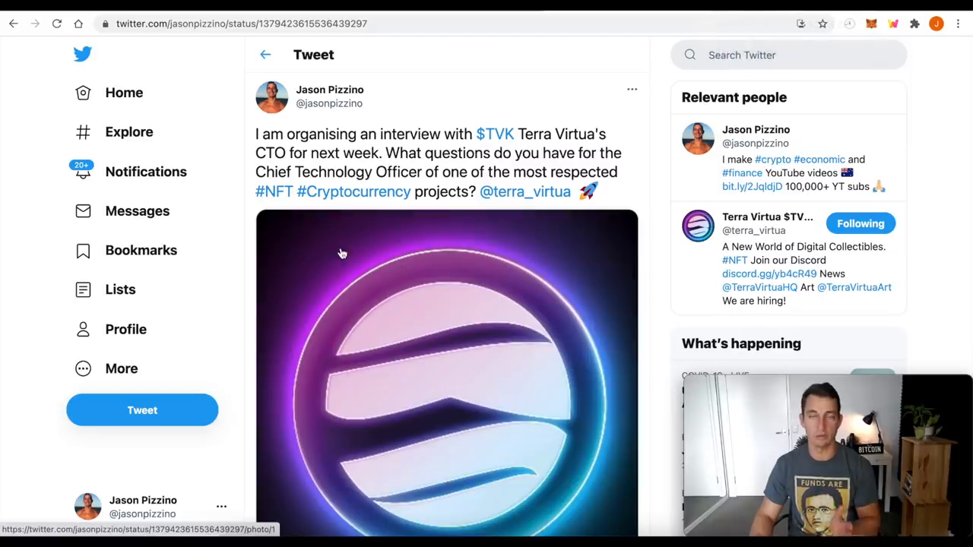
scroll(down, 3)
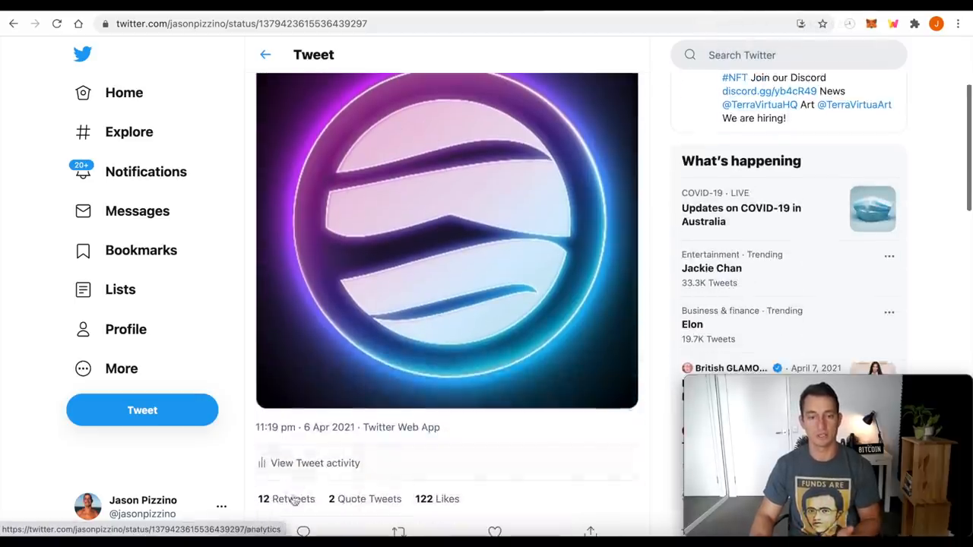
scroll(down, 3)
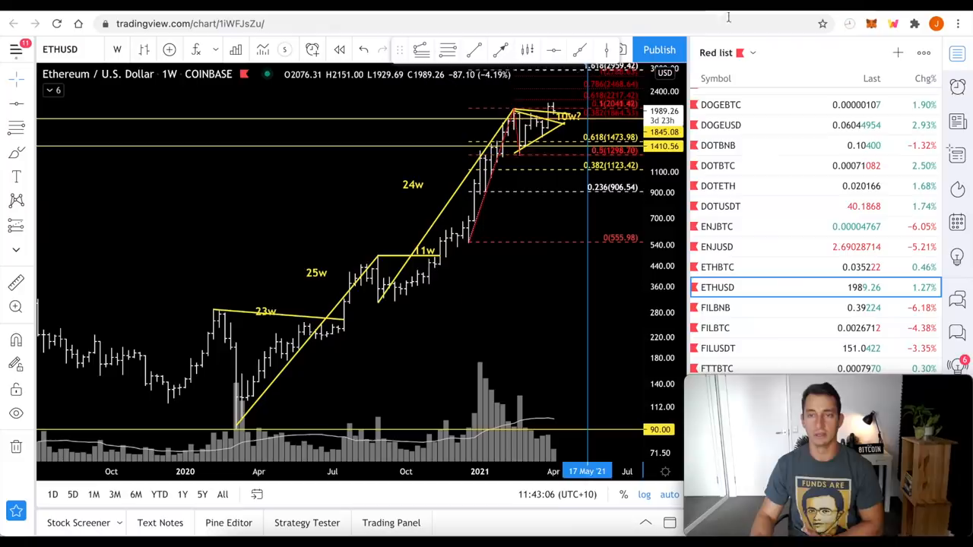
mouse_move(517, 310)
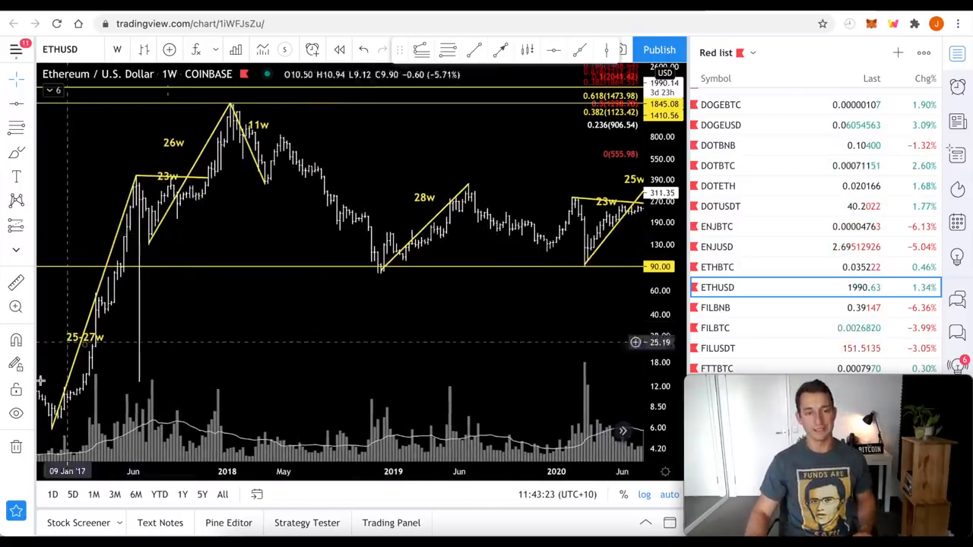
mouse_move(89, 188)
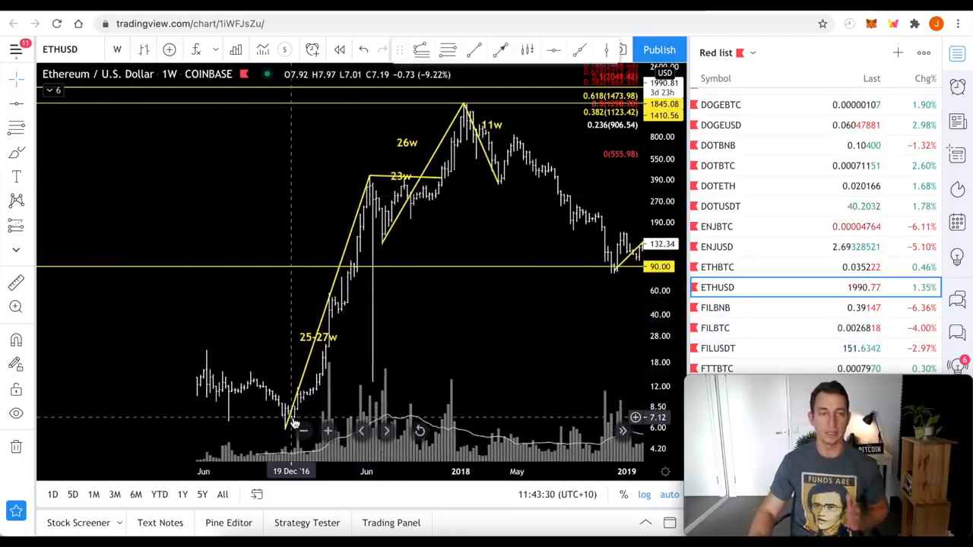
mouse_move(373, 175)
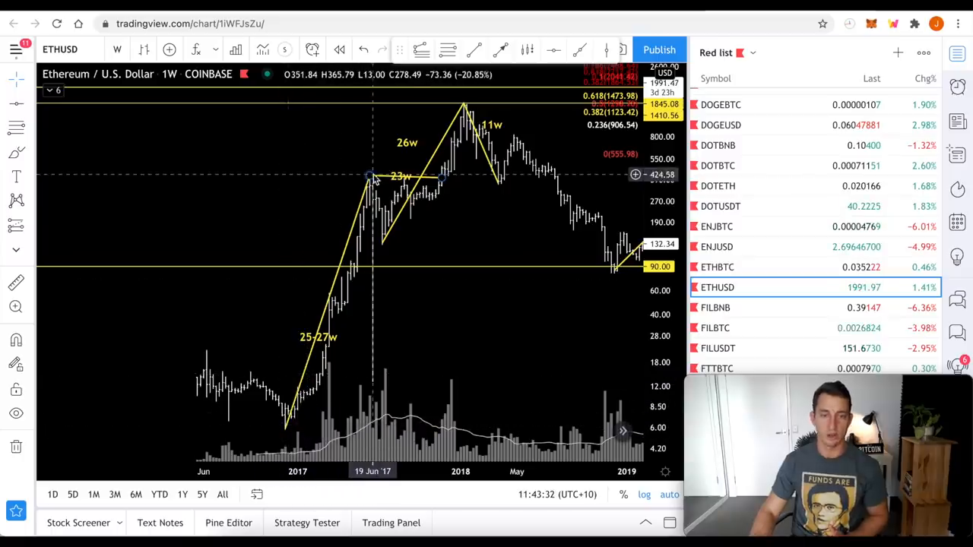
mouse_move(439, 181)
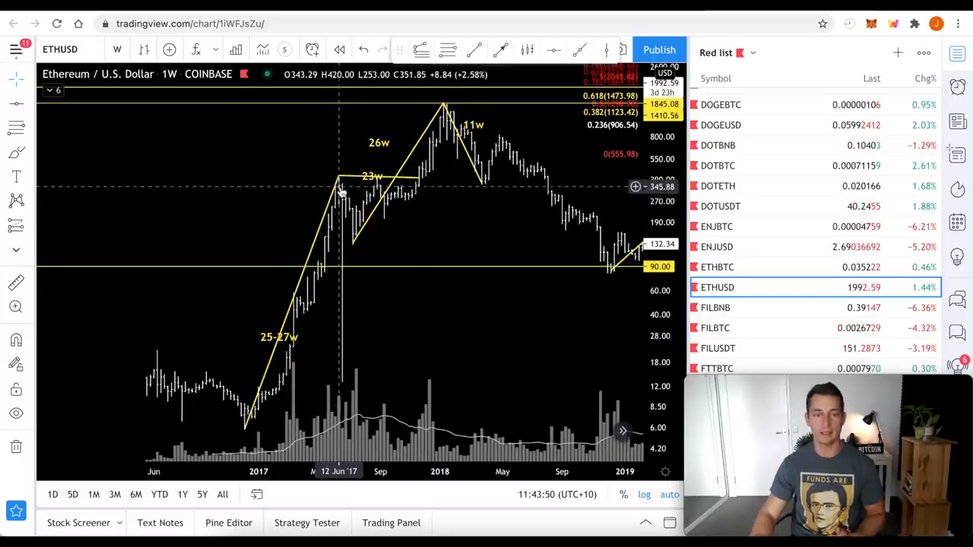
mouse_move(357, 242)
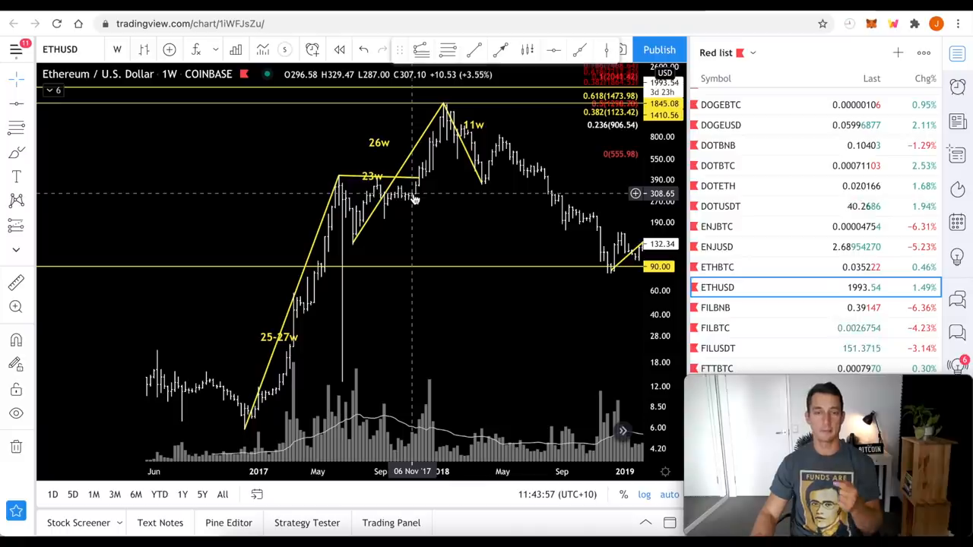
mouse_move(374, 210)
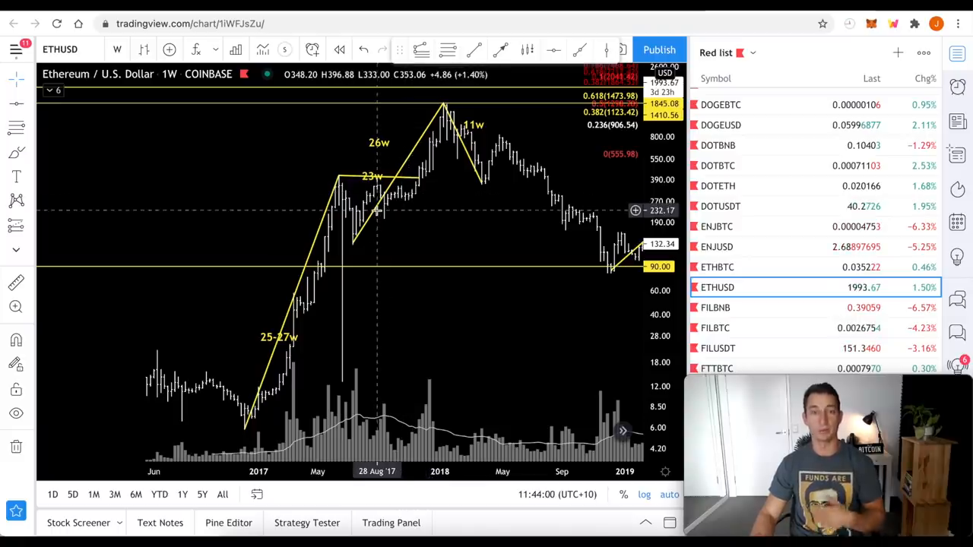
mouse_move(388, 225)
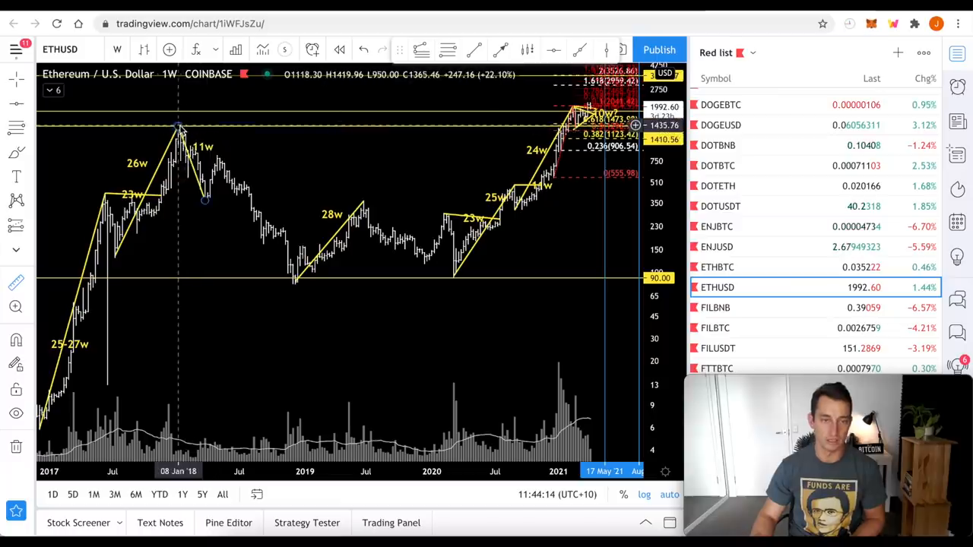
drag(179, 125, 523, 125)
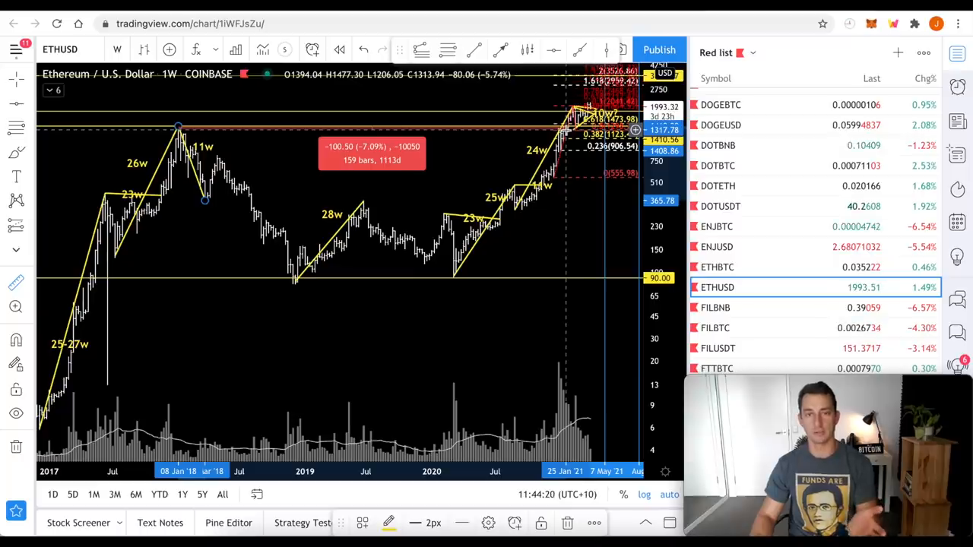
mouse_move(568, 129)
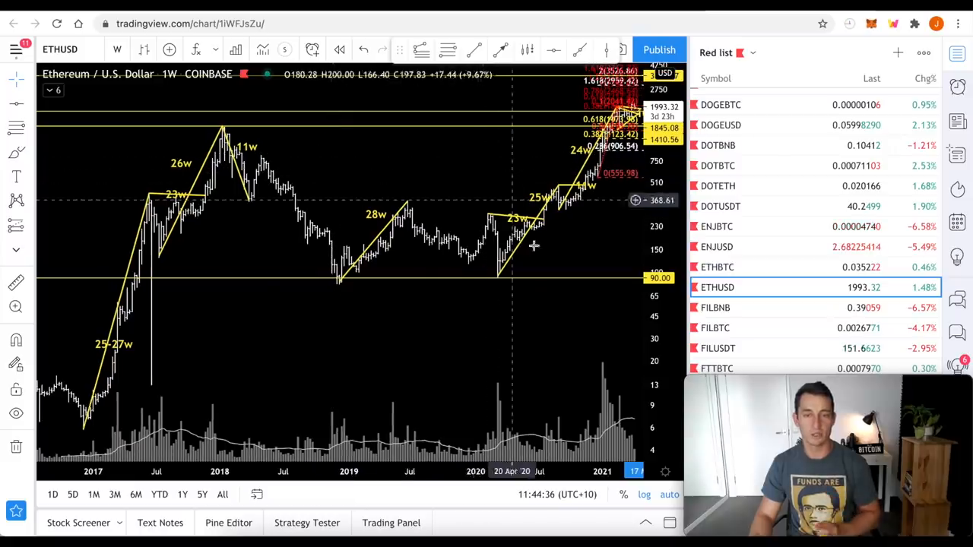
mouse_move(266, 206)
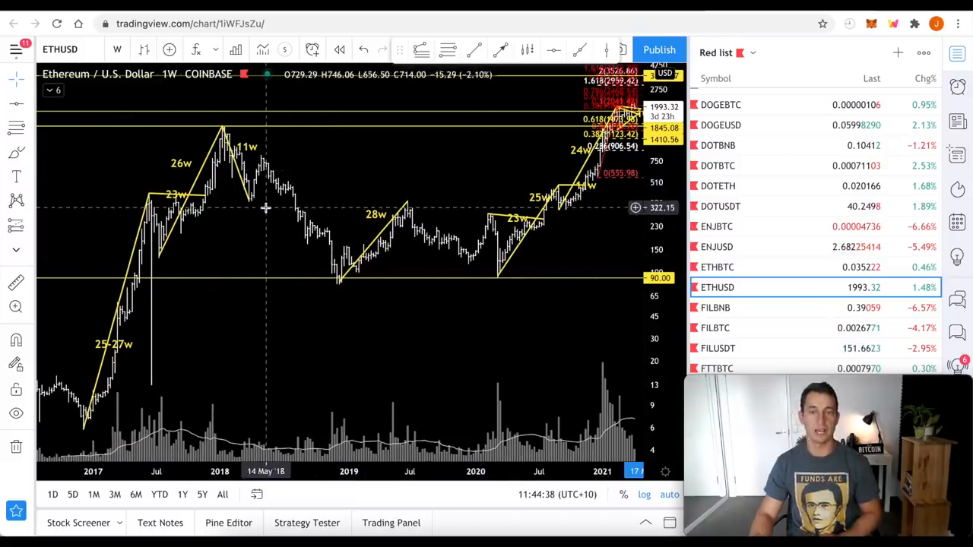
mouse_move(145, 296)
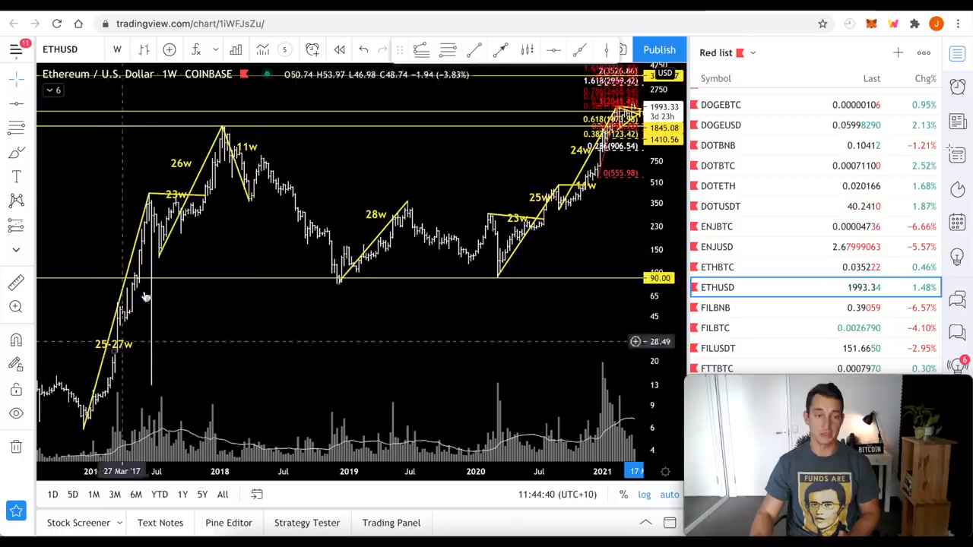
mouse_move(88, 389)
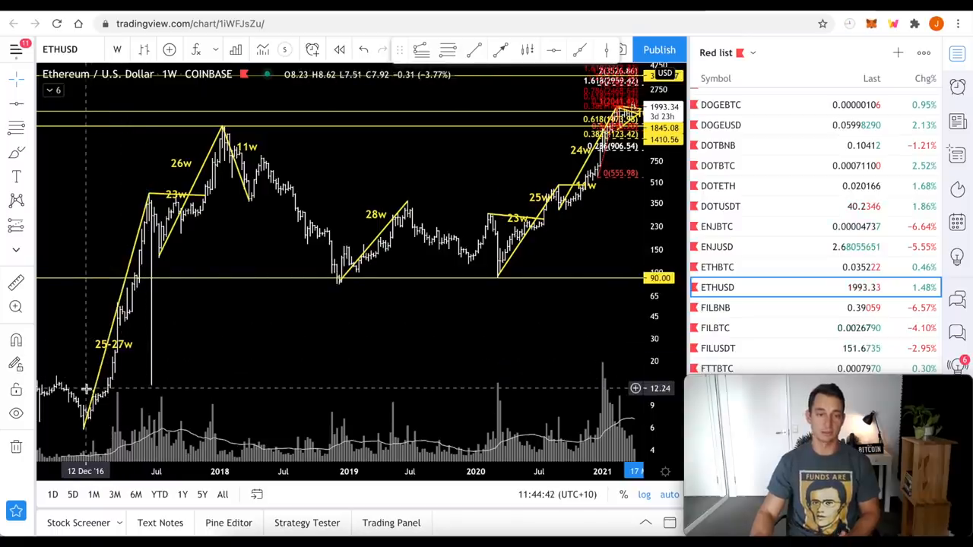
mouse_move(229, 138)
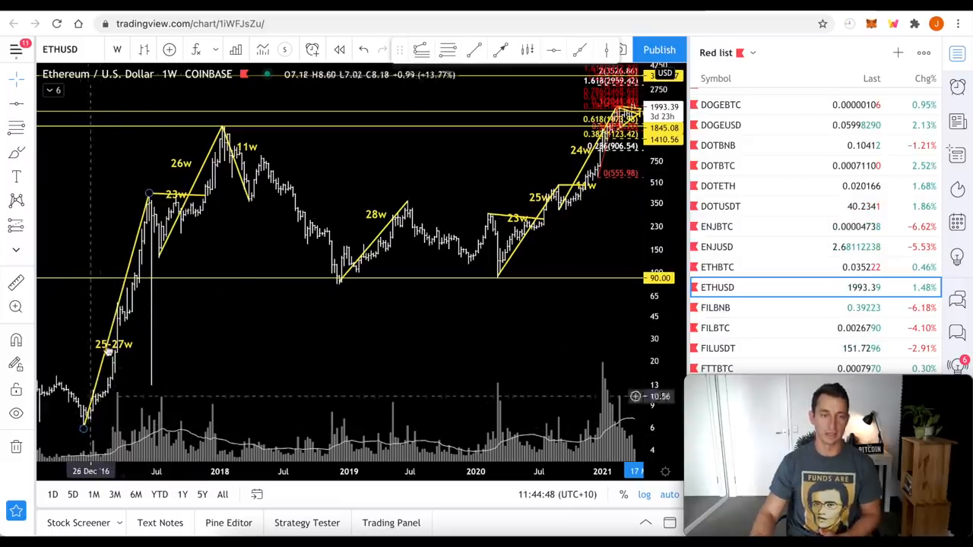
mouse_move(152, 192)
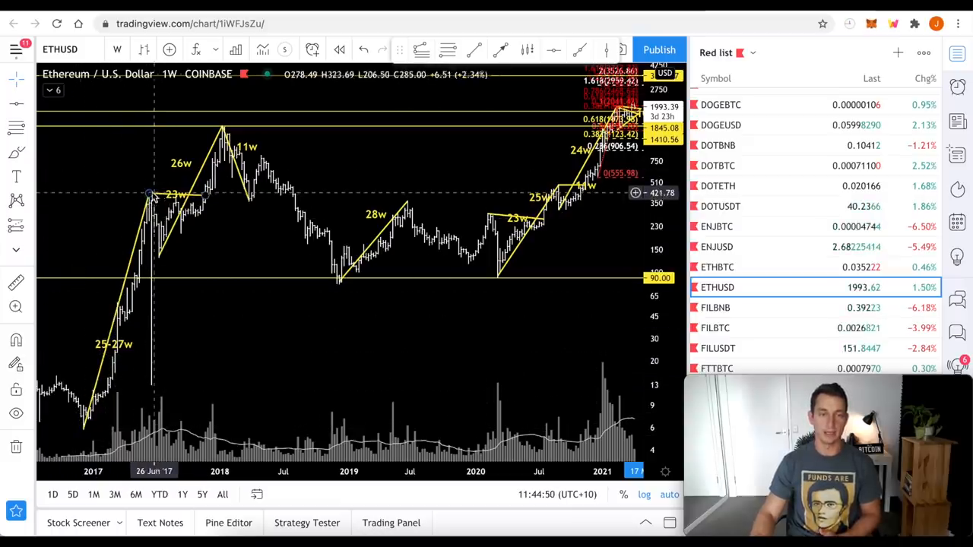
mouse_move(205, 196)
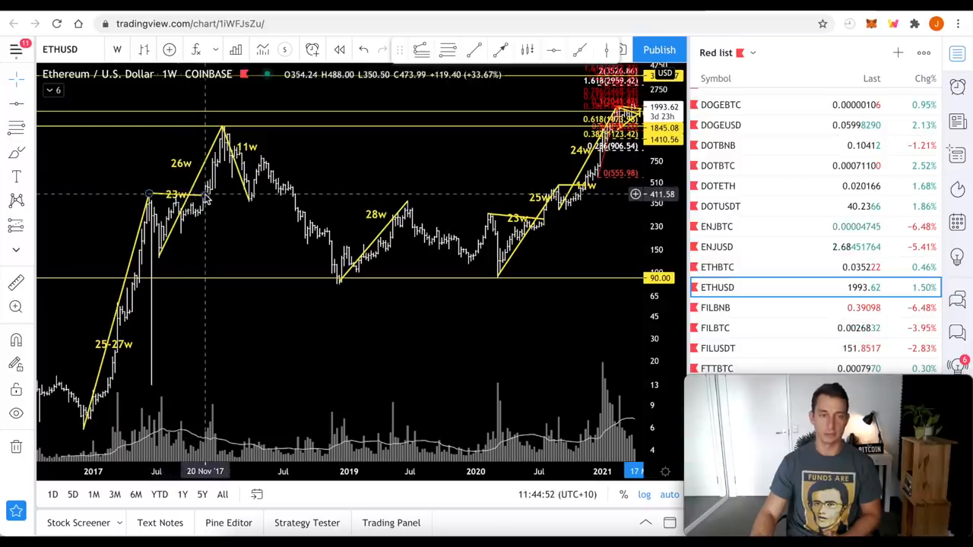
mouse_move(176, 235)
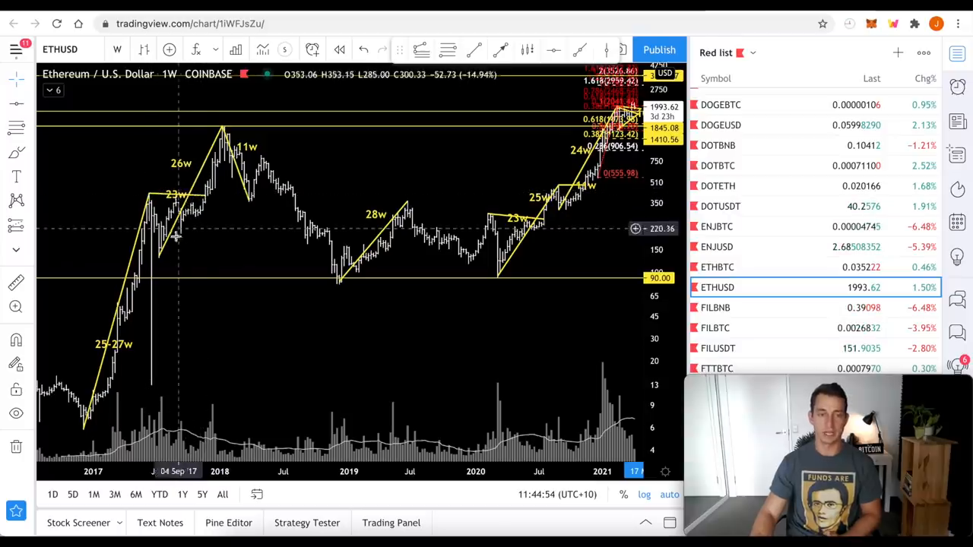
mouse_move(159, 255)
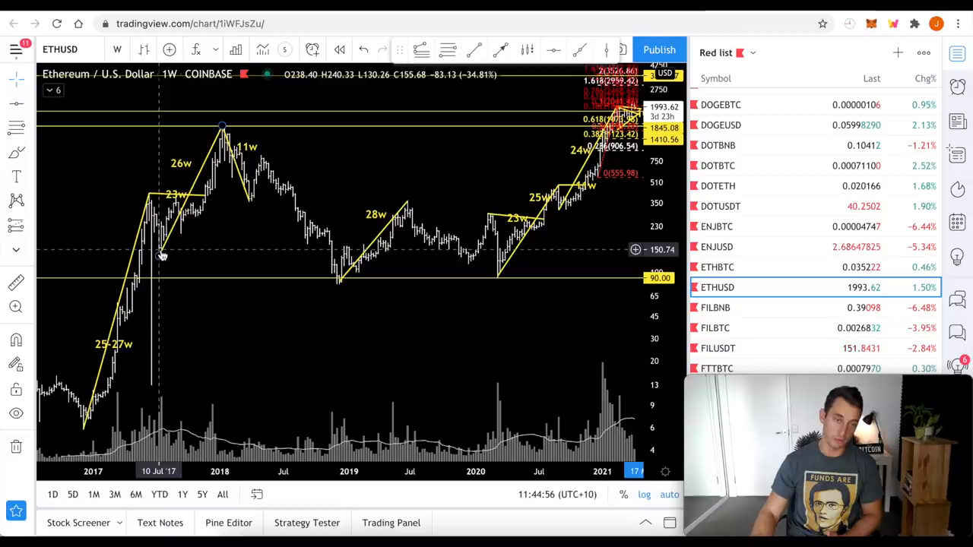
mouse_move(224, 125)
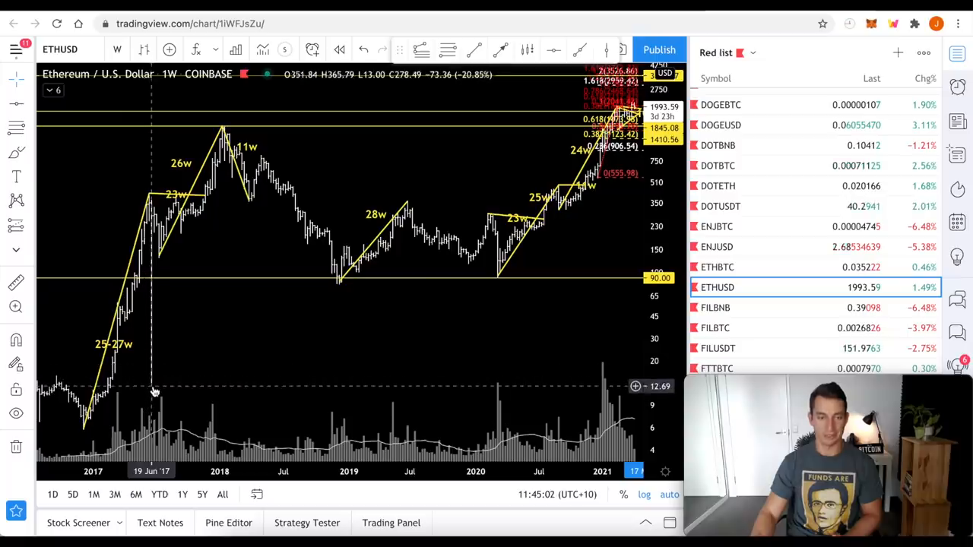
mouse_move(158, 287)
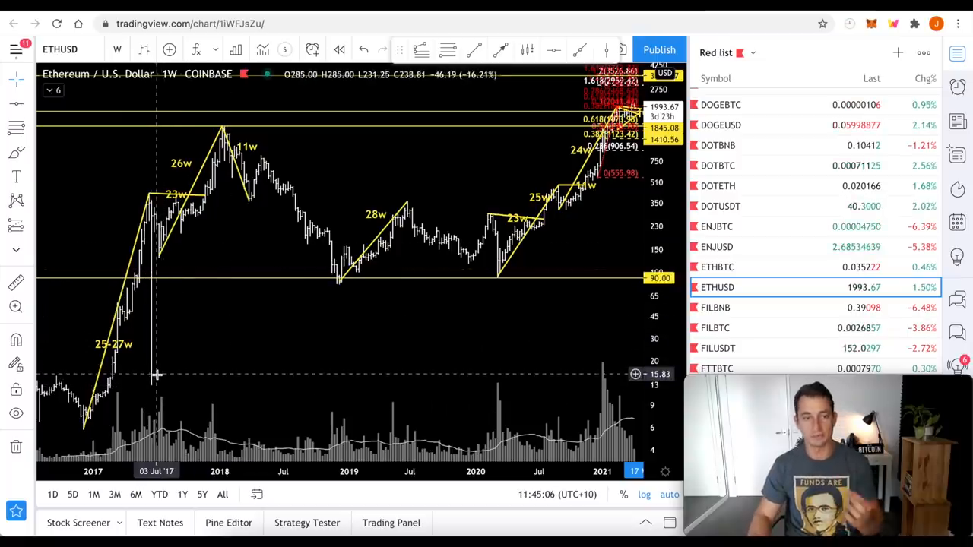
mouse_move(155, 224)
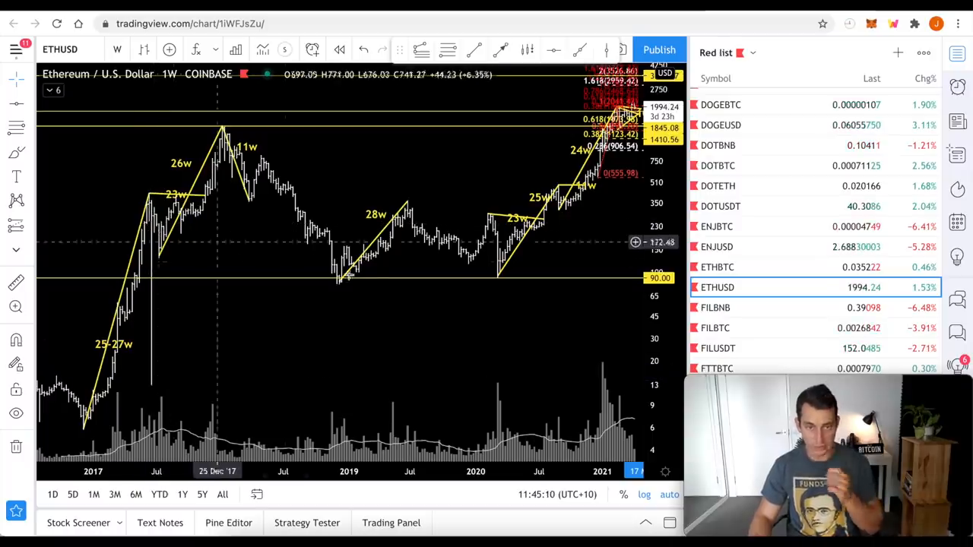
mouse_move(340, 285)
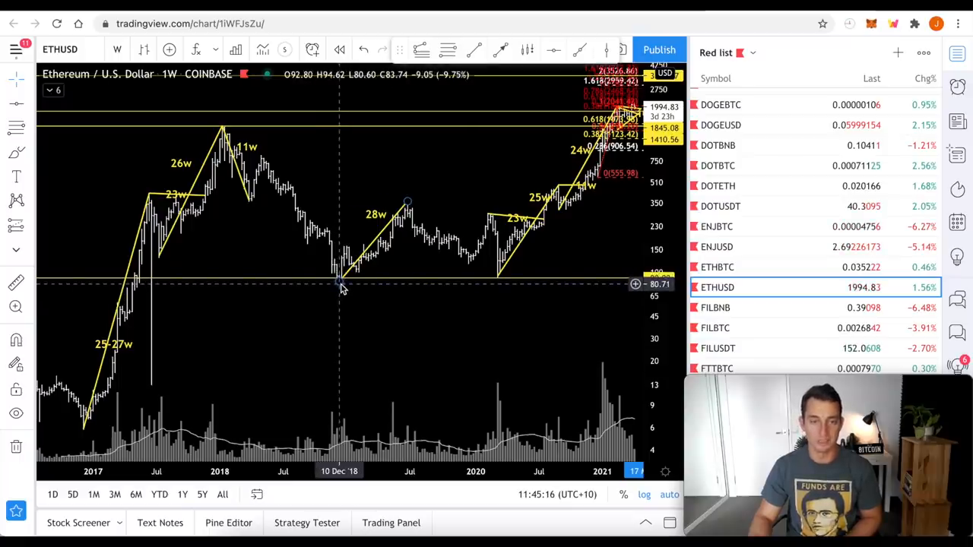
mouse_move(404, 214)
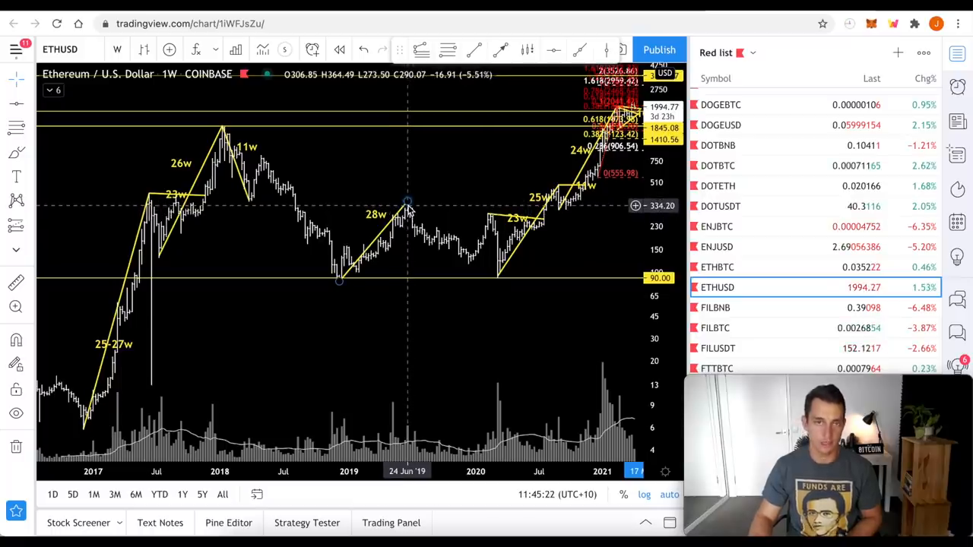
mouse_move(456, 196)
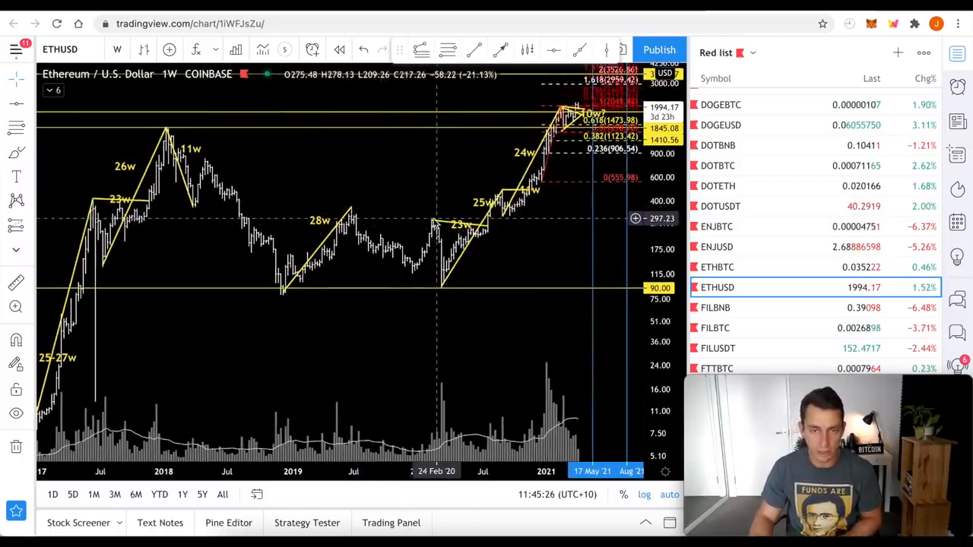
mouse_move(495, 225)
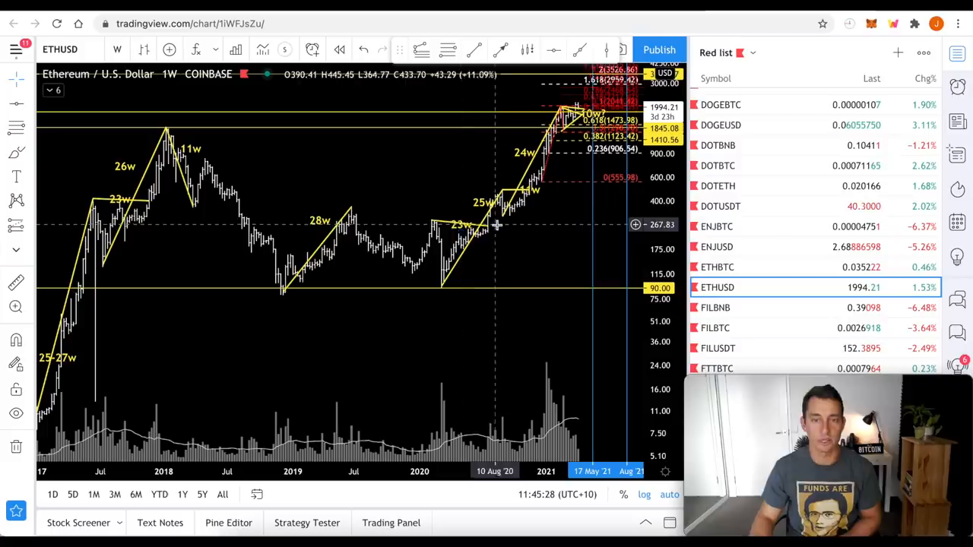
mouse_move(499, 225)
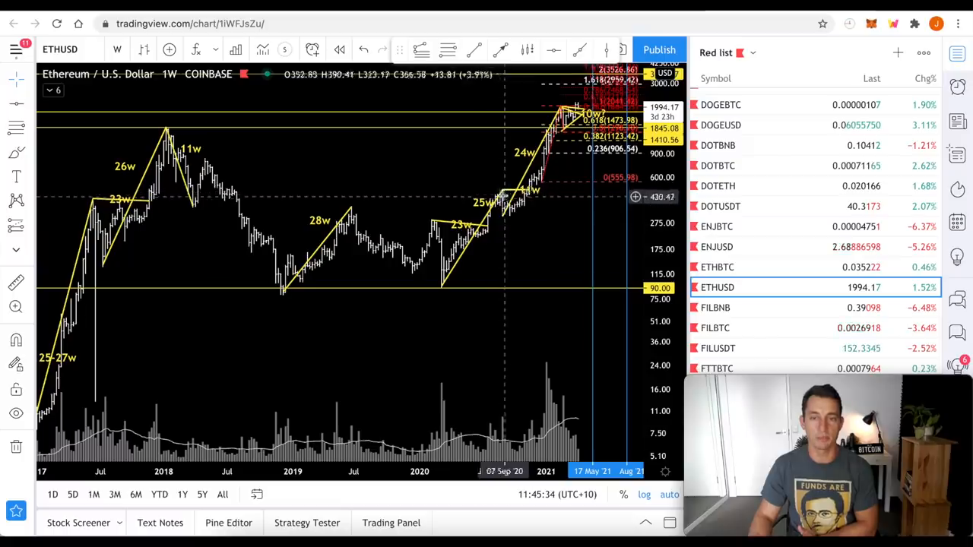
mouse_move(357, 220)
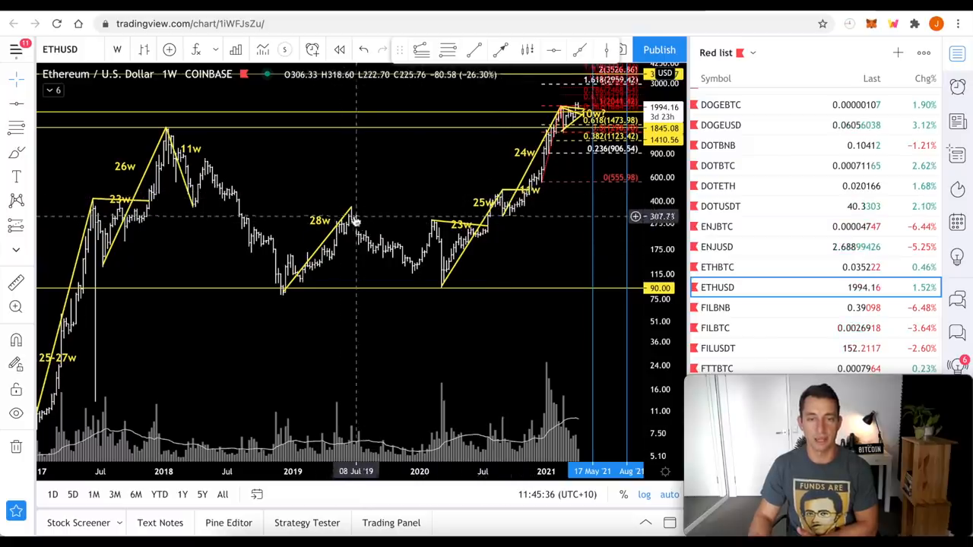
mouse_move(515, 261)
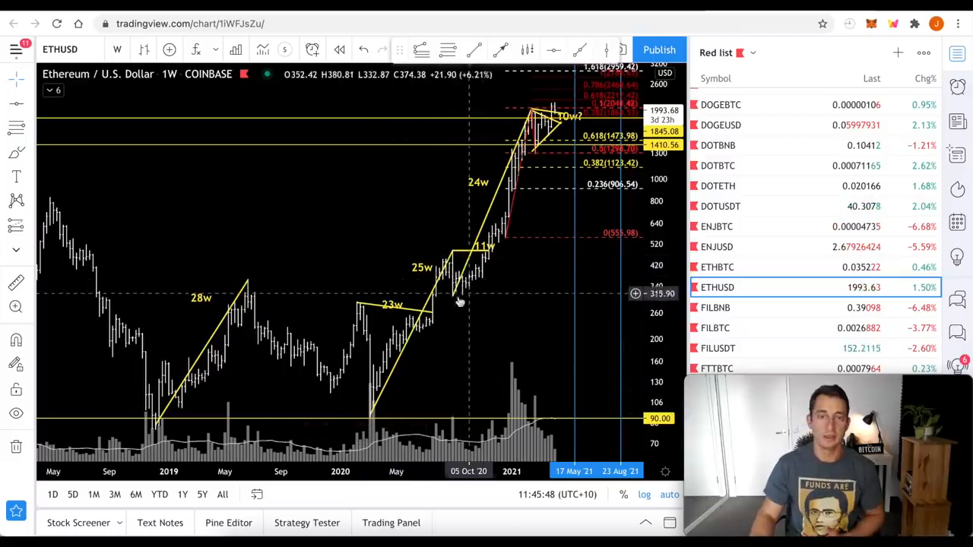
mouse_move(453, 297)
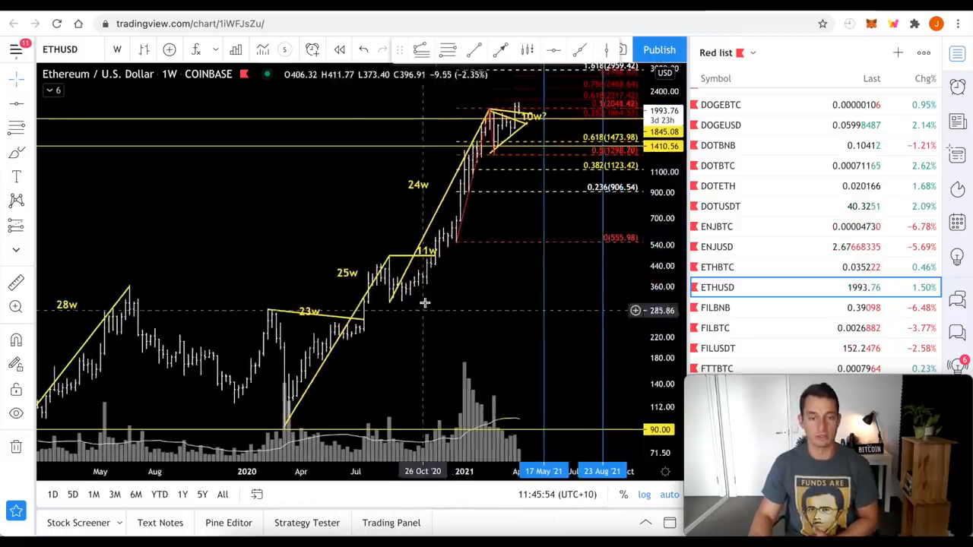
mouse_move(499, 145)
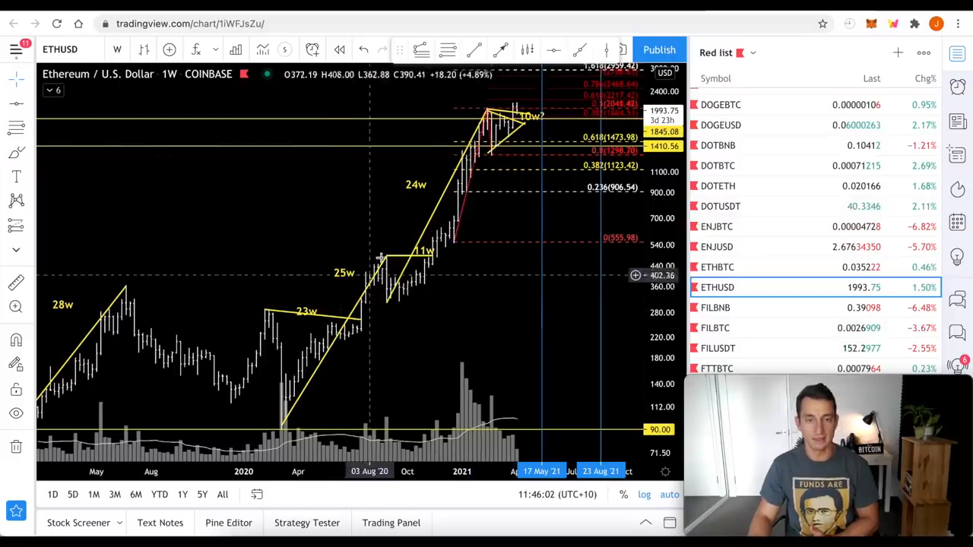
mouse_move(387, 261)
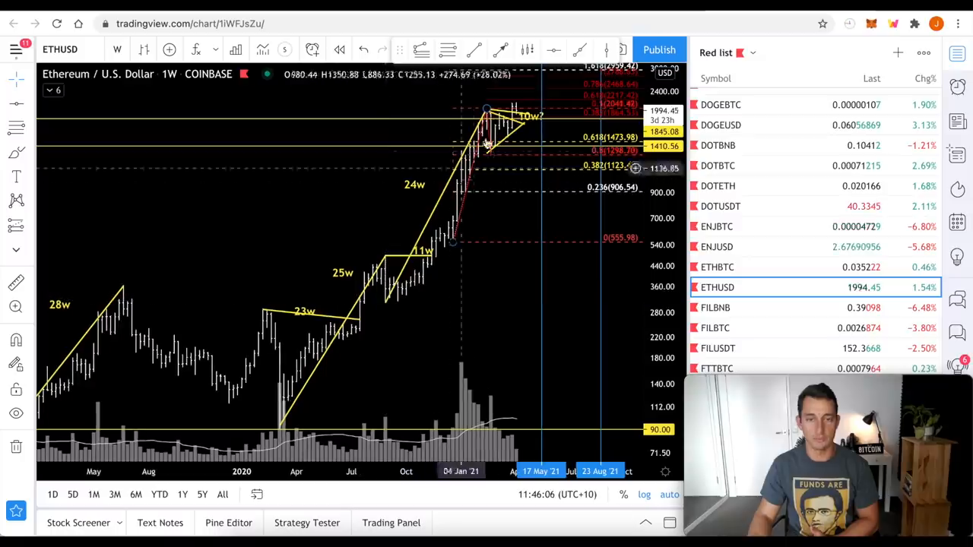
mouse_move(477, 175)
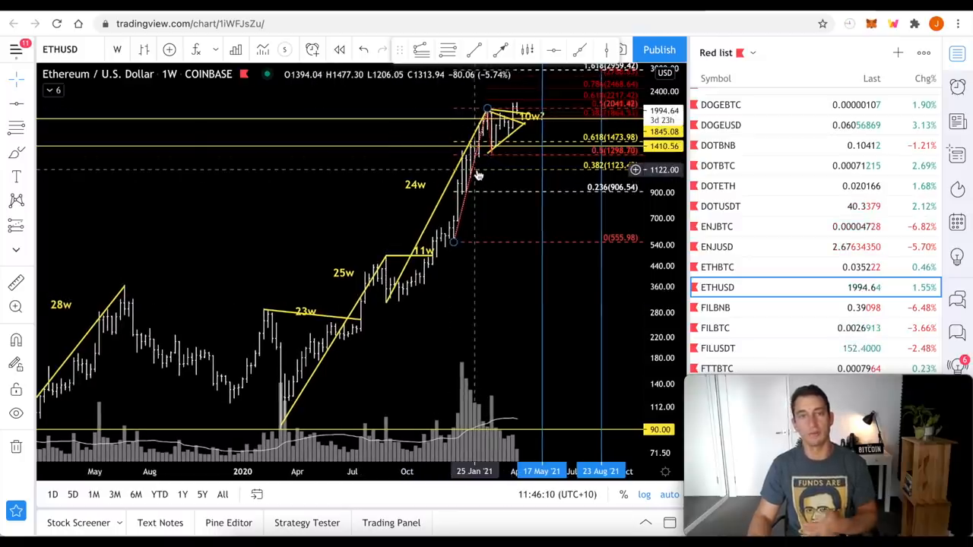
mouse_move(387, 304)
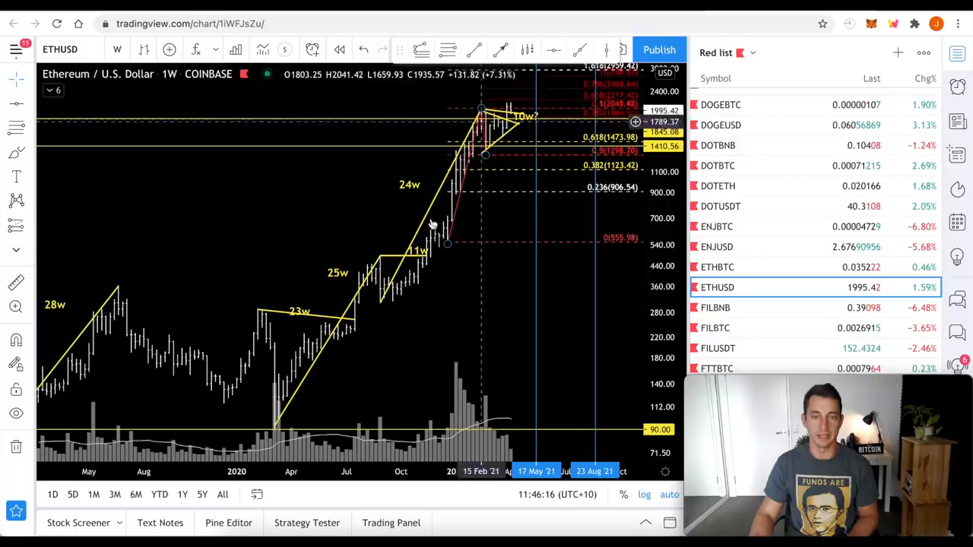
mouse_move(346, 331)
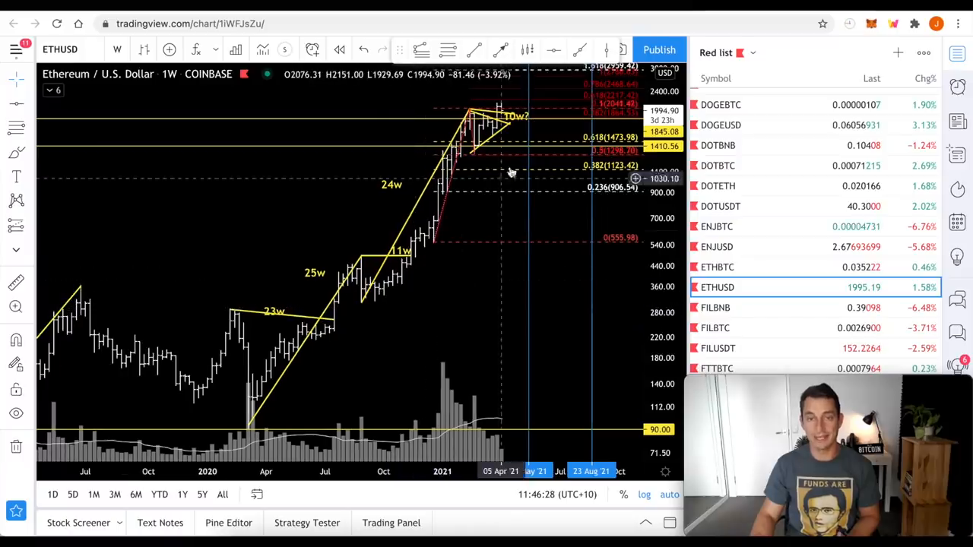
mouse_move(432, 292)
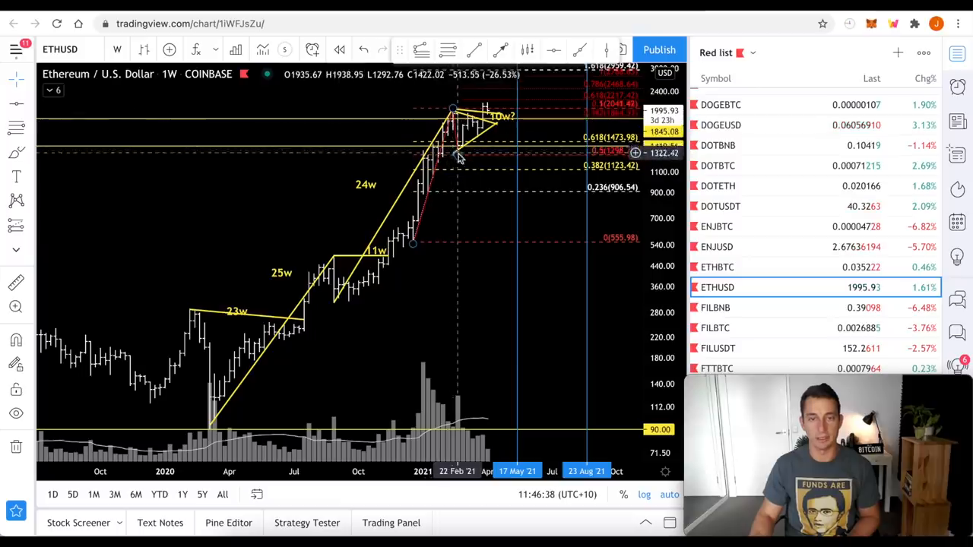
mouse_move(462, 157)
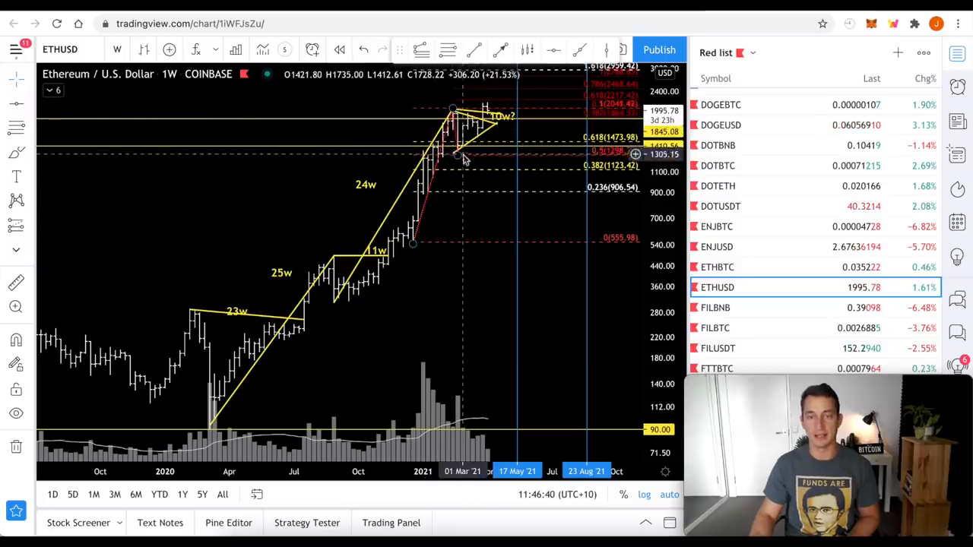
mouse_move(507, 231)
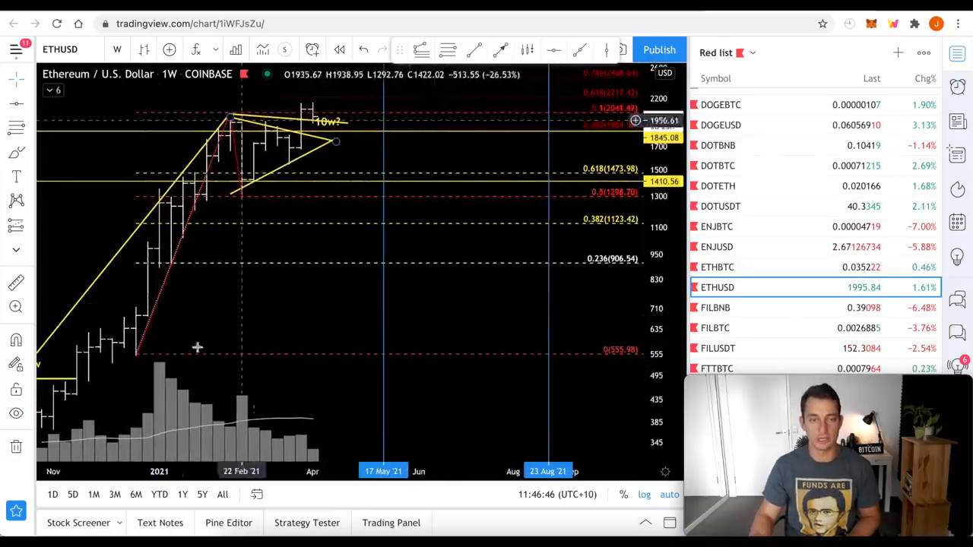
mouse_move(231, 190)
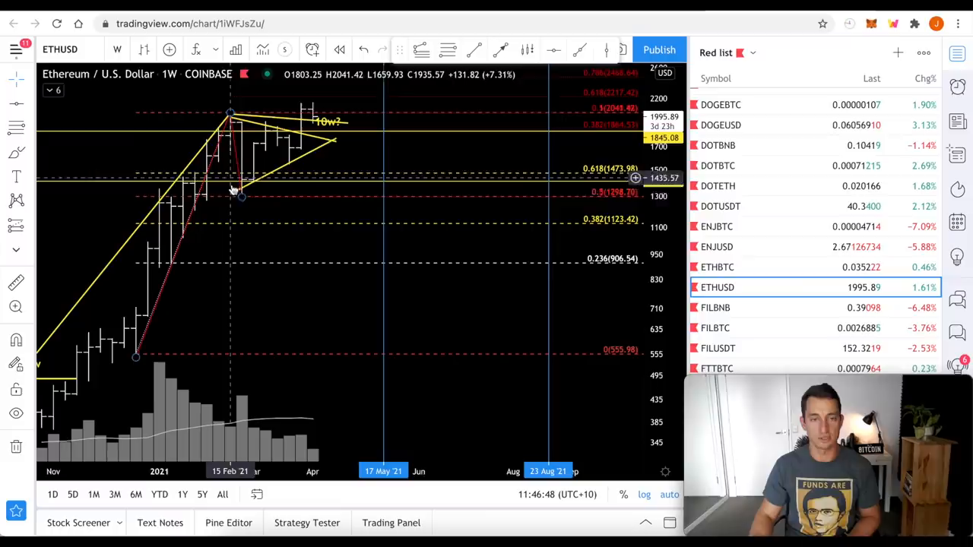
mouse_move(205, 188)
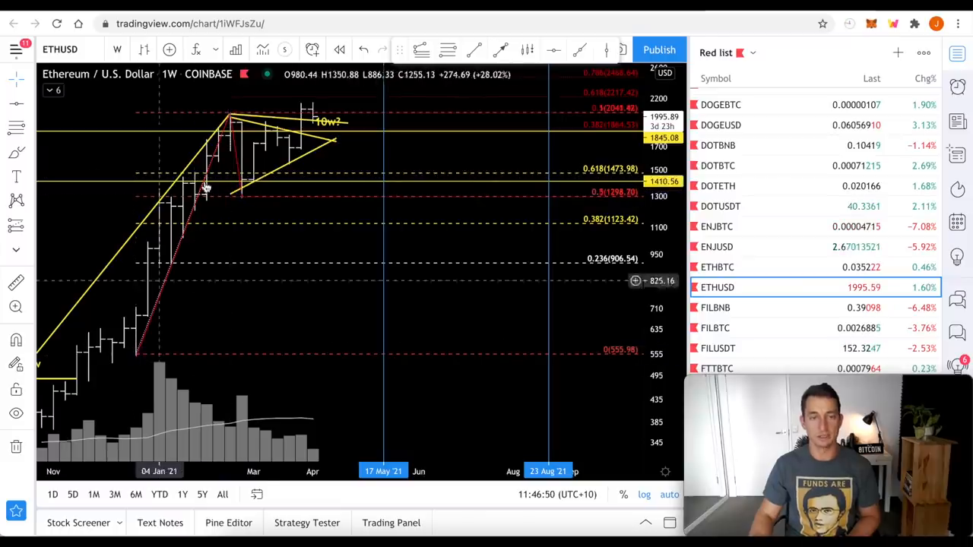
mouse_move(244, 204)
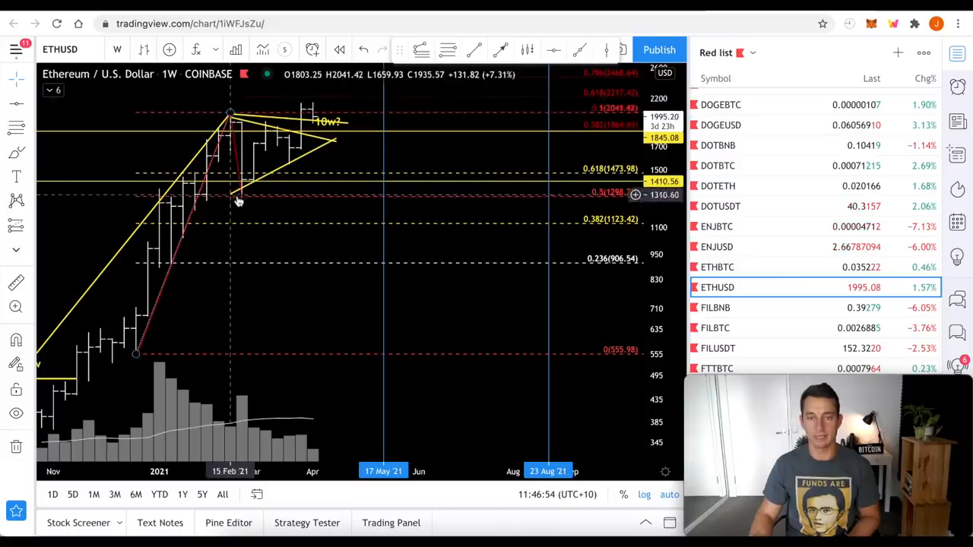
mouse_move(292, 205)
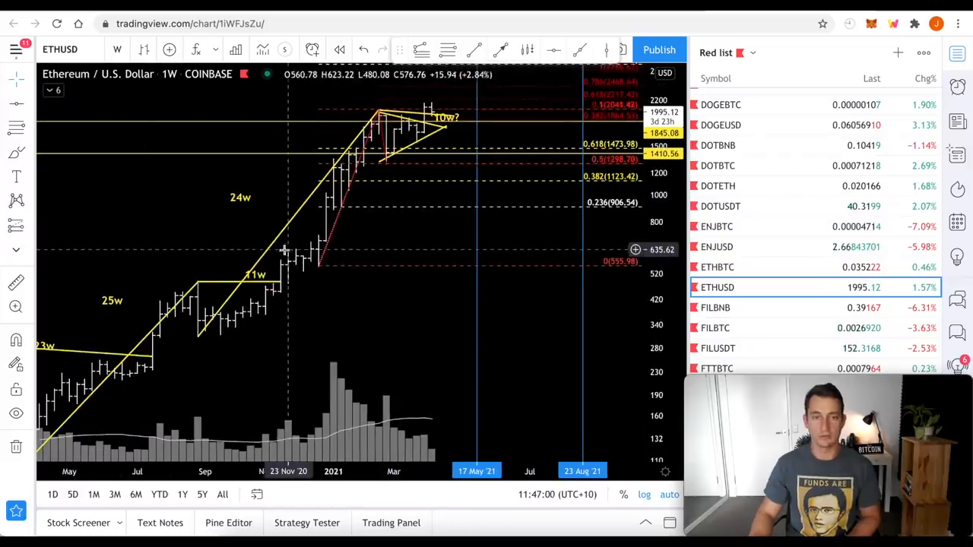
mouse_move(201, 285)
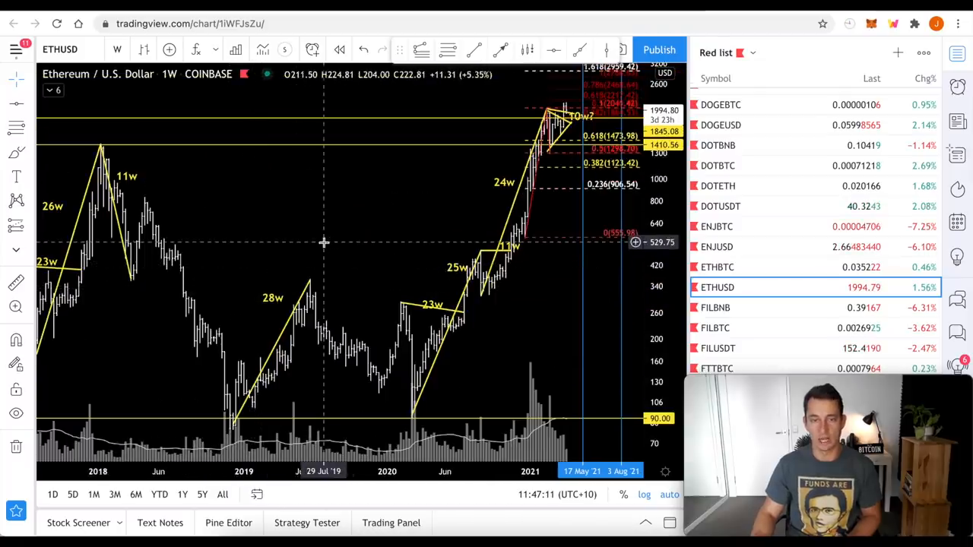
mouse_move(318, 243)
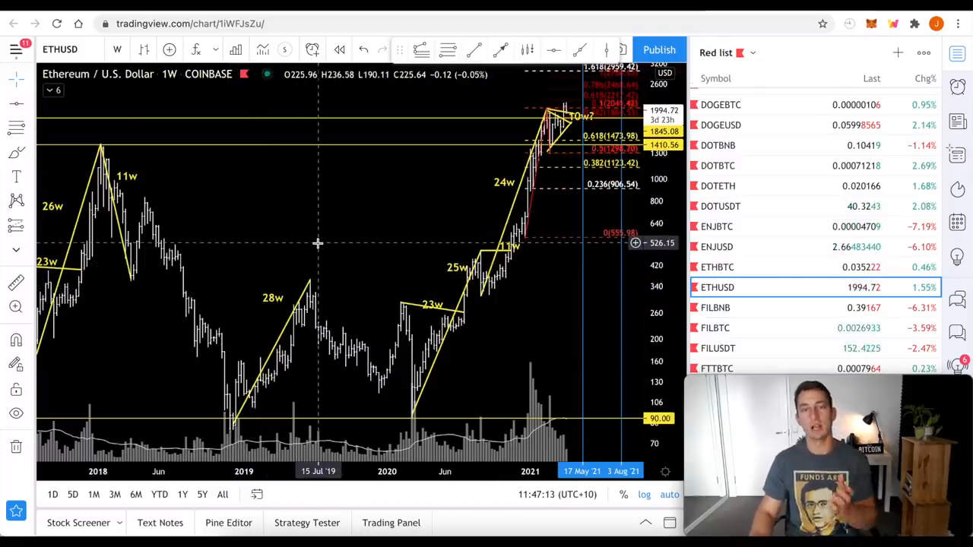
mouse_move(513, 247)
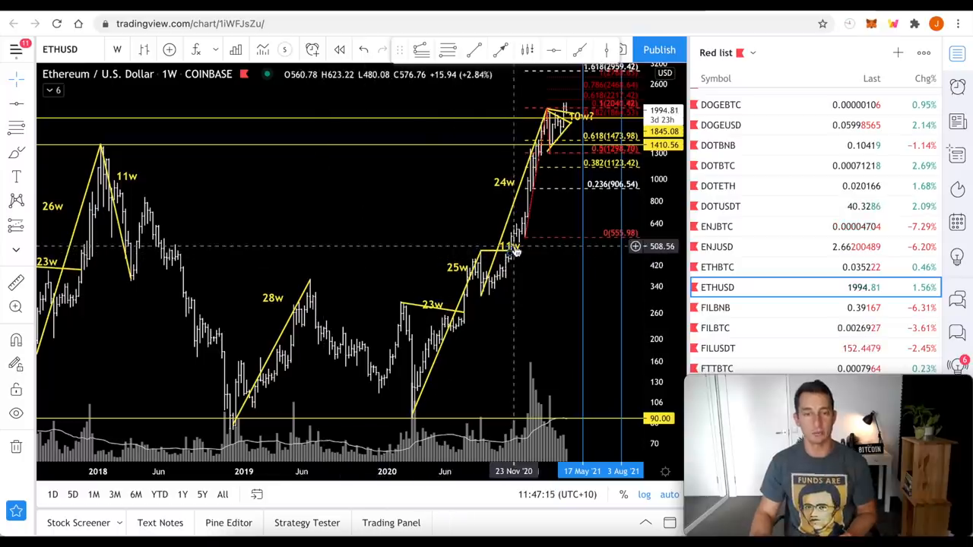
mouse_move(504, 185)
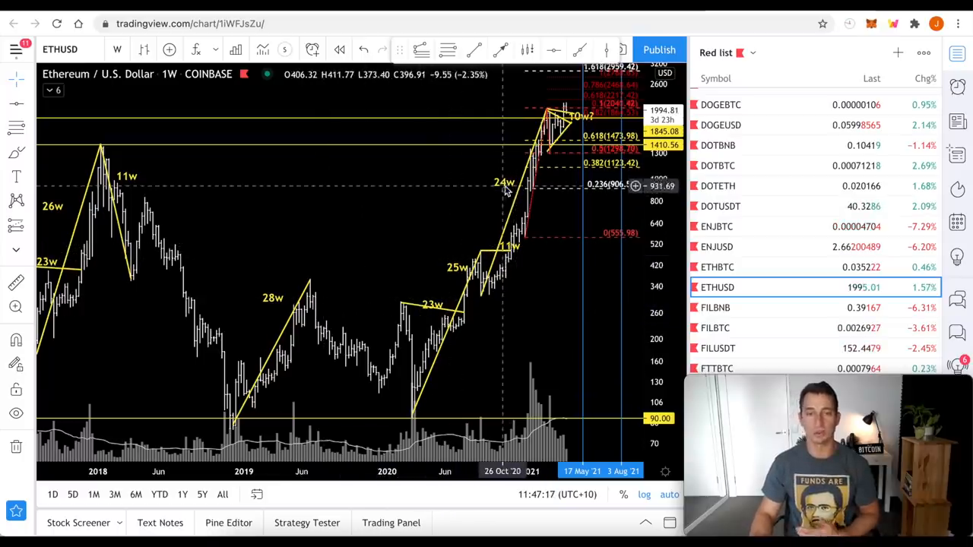
mouse_move(523, 266)
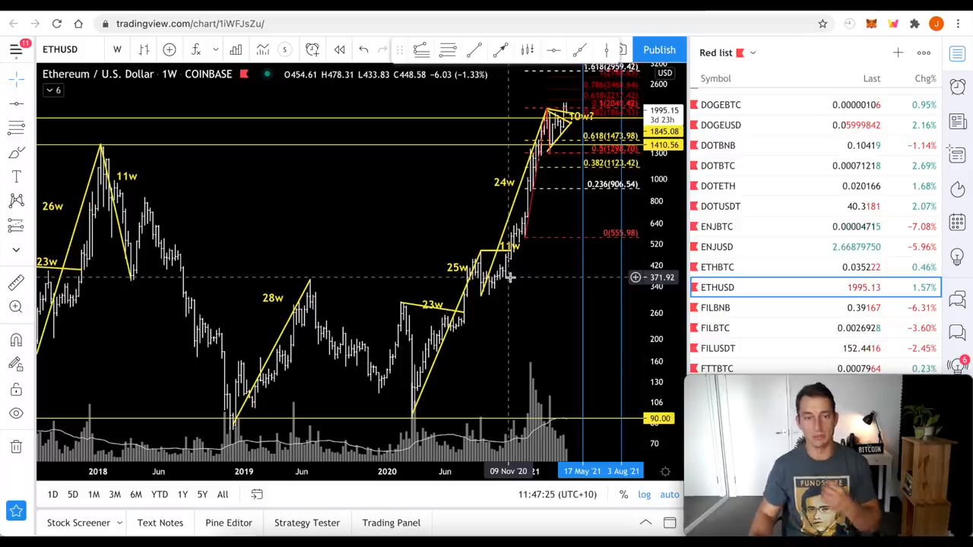
mouse_move(134, 313)
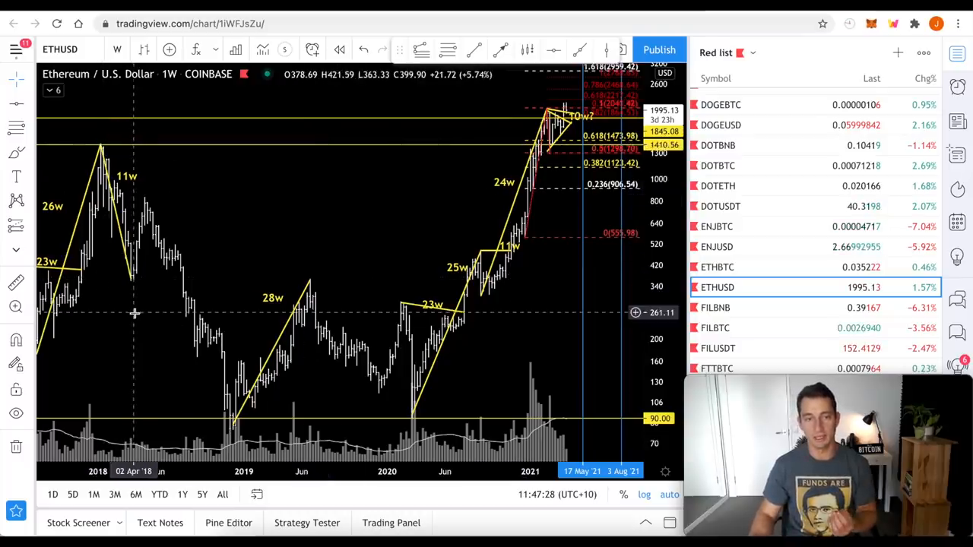
mouse_move(349, 316)
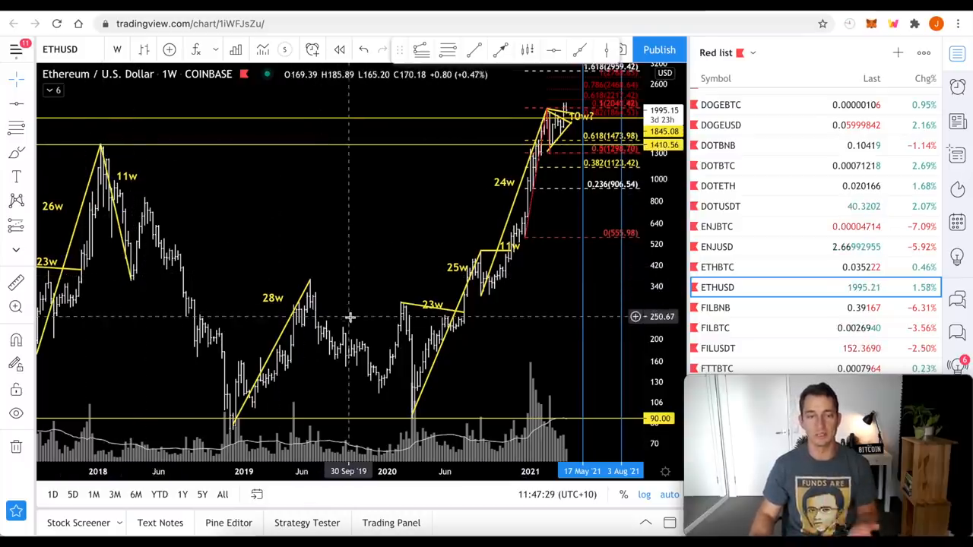
mouse_move(341, 317)
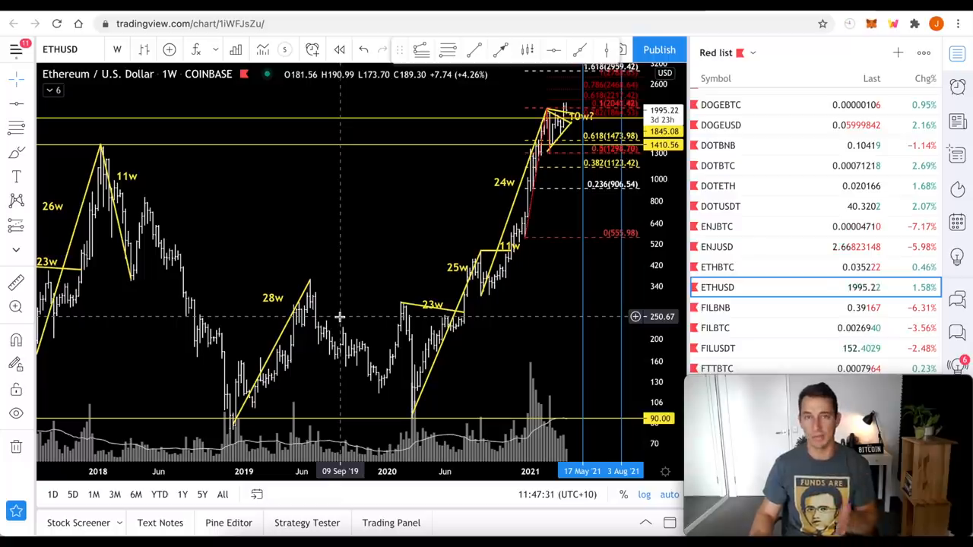
mouse_move(502, 266)
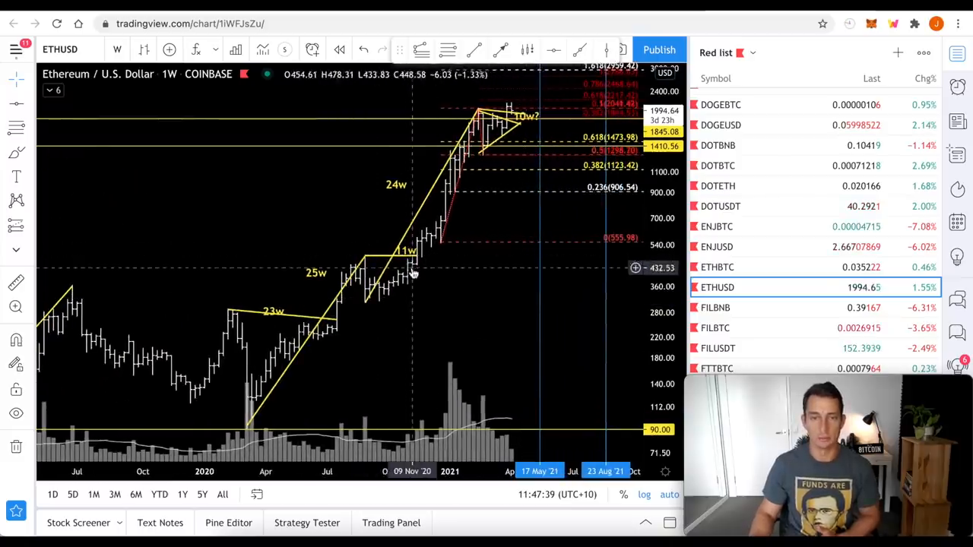
mouse_move(410, 267)
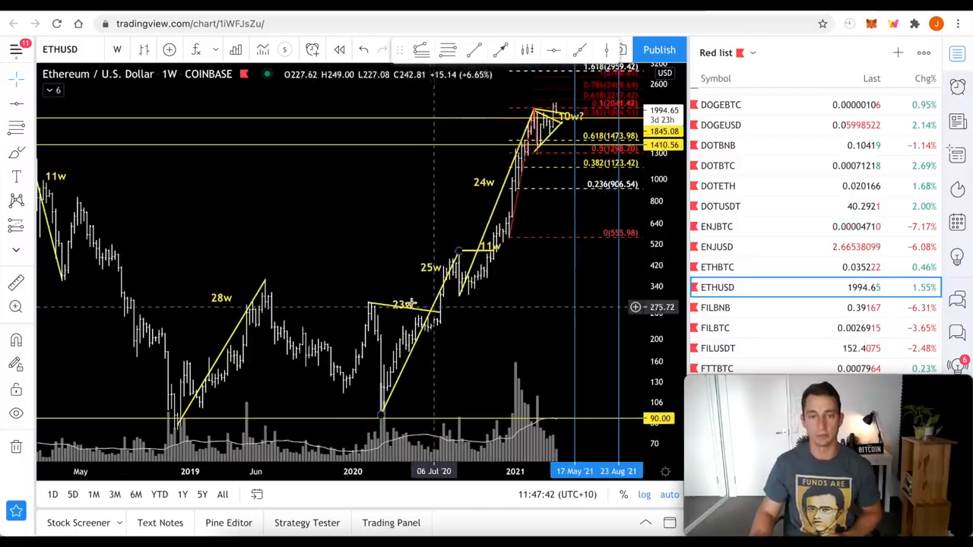
mouse_move(486, 252)
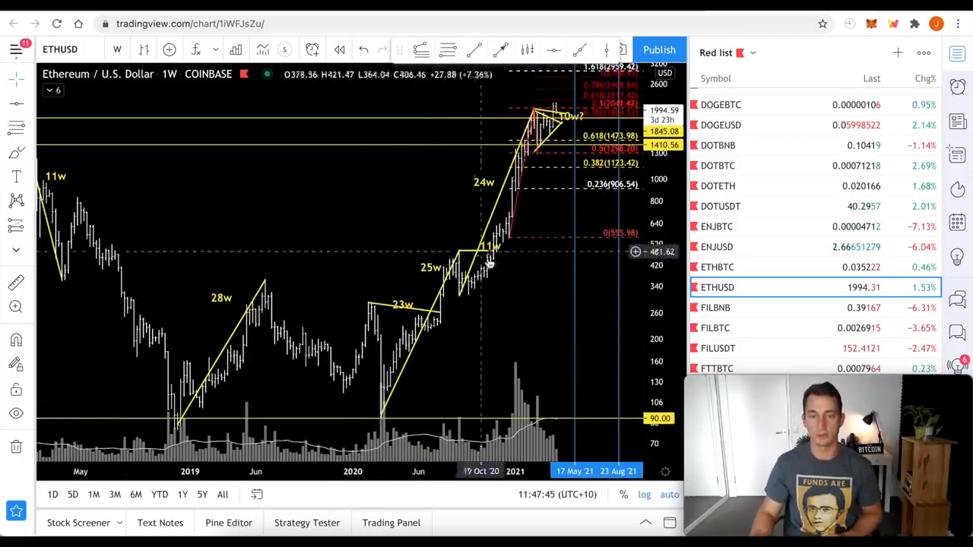
mouse_move(441, 311)
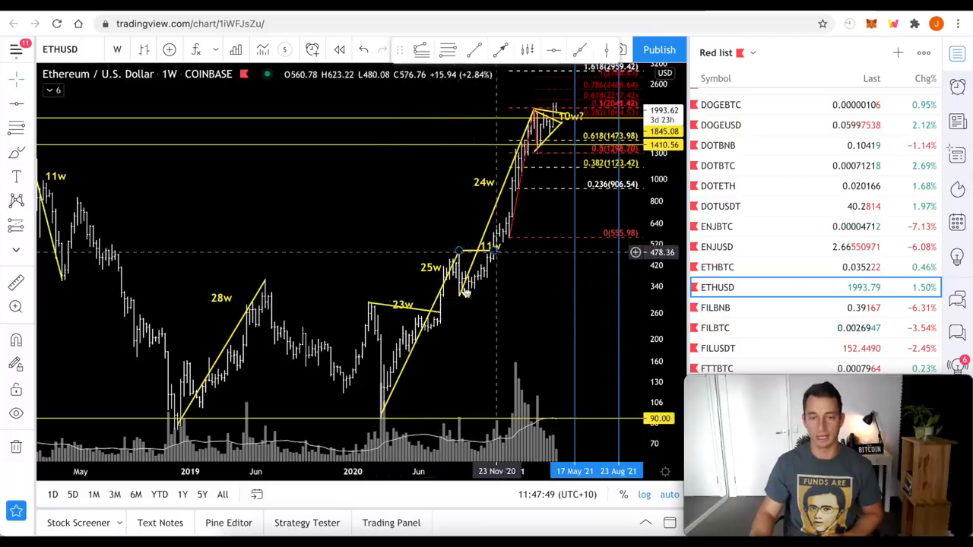
mouse_move(489, 343)
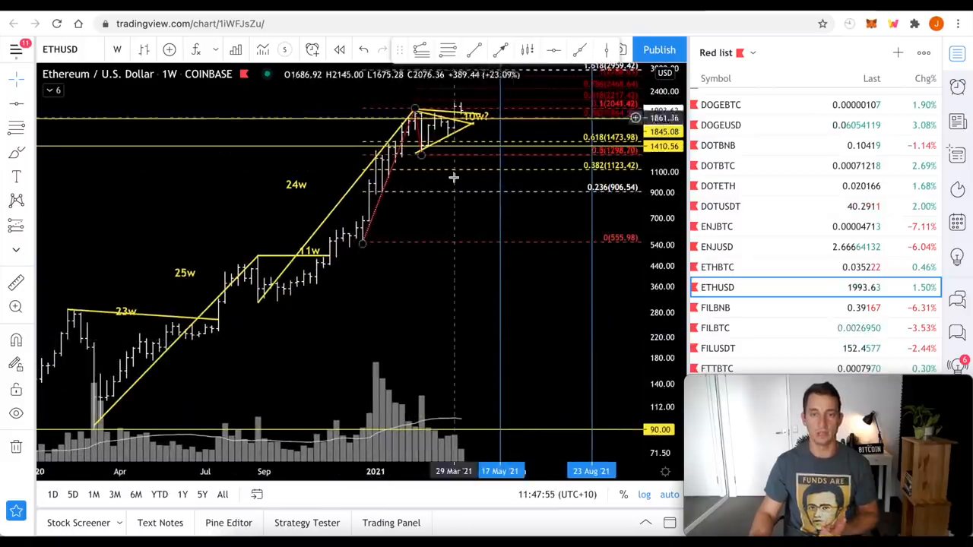
mouse_move(428, 161)
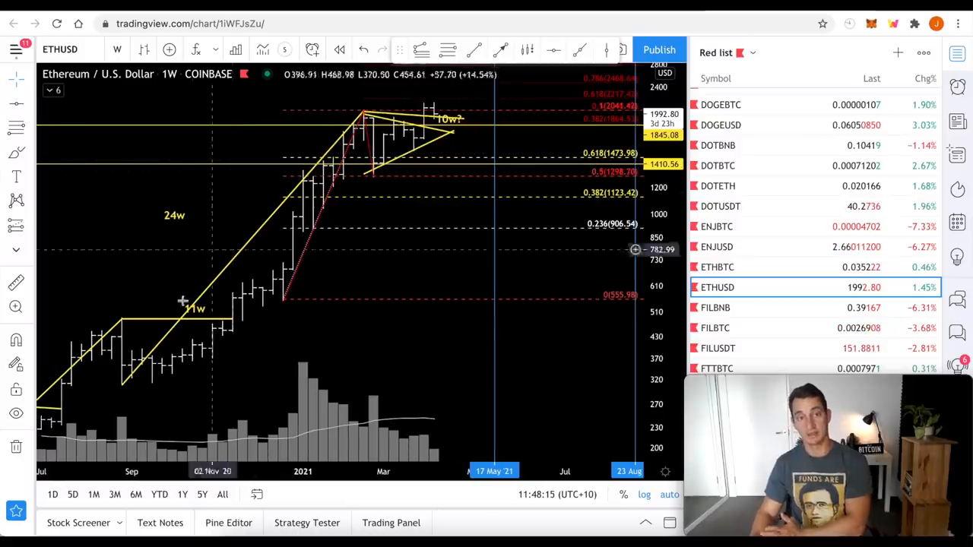
mouse_move(174, 333)
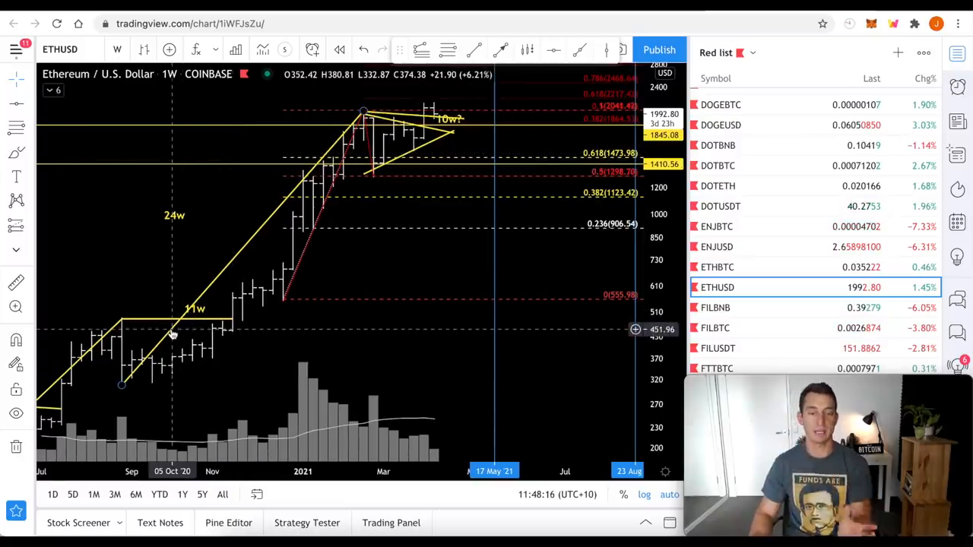
mouse_move(401, 251)
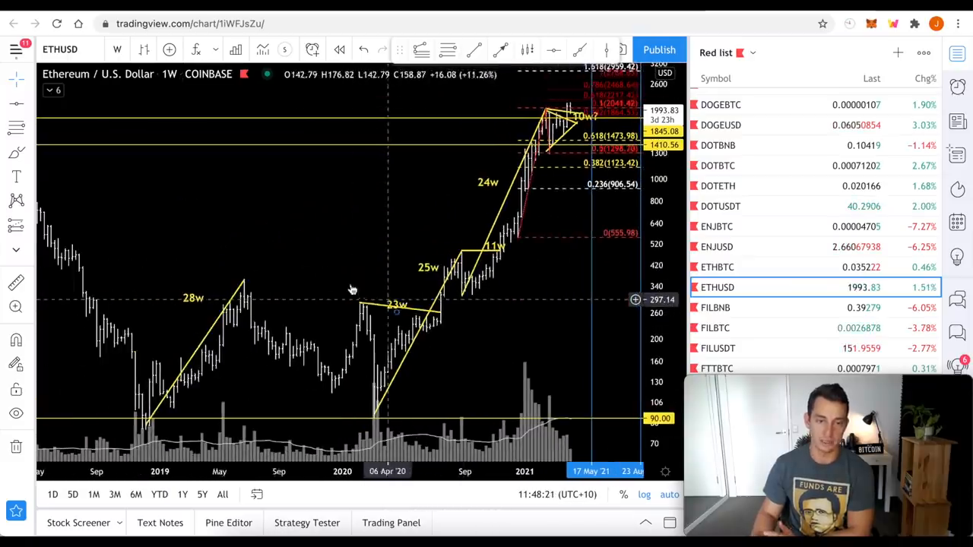
mouse_move(292, 291)
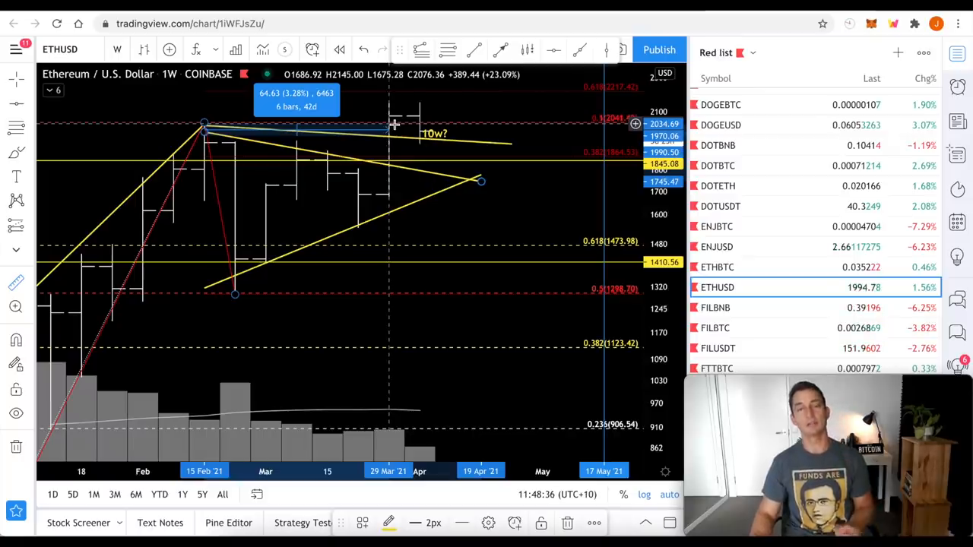
mouse_move(428, 167)
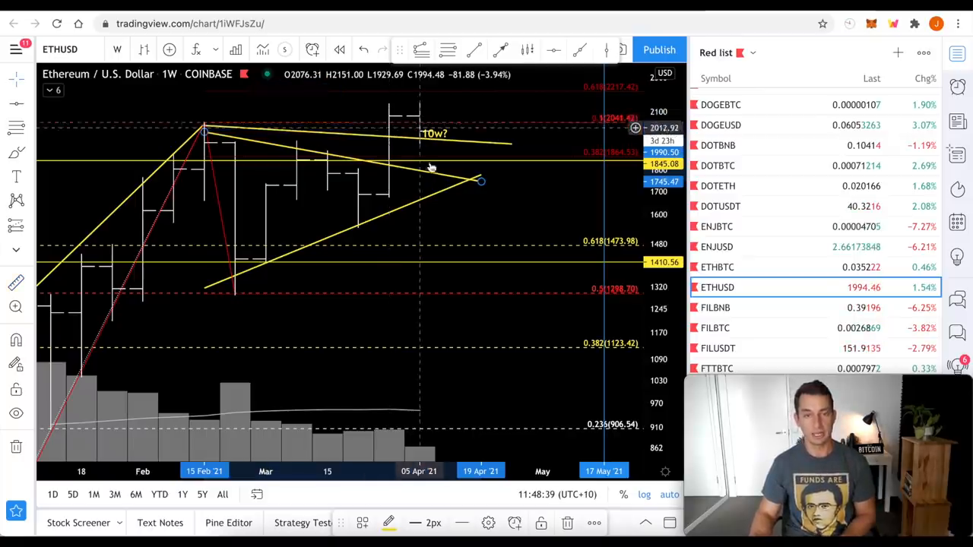
mouse_move(365, 263)
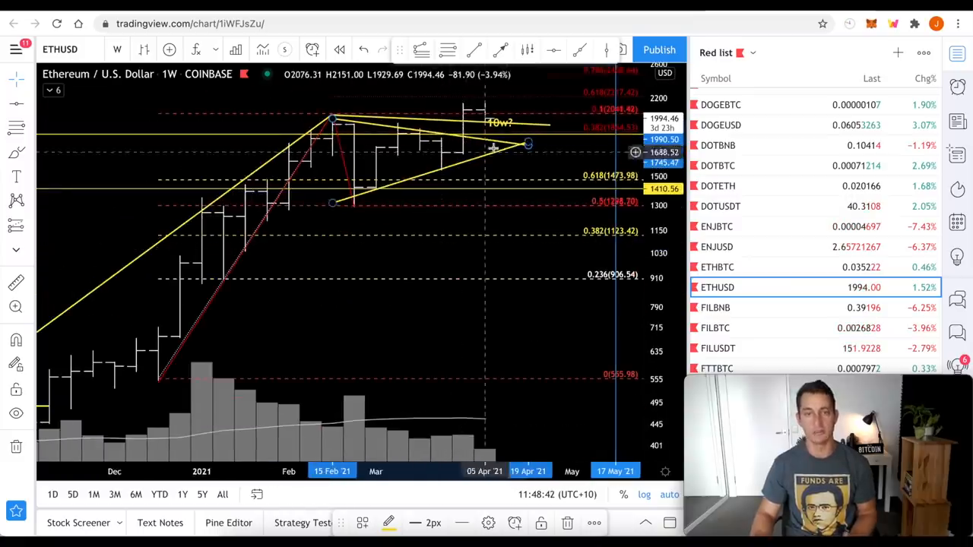
mouse_move(131, 231)
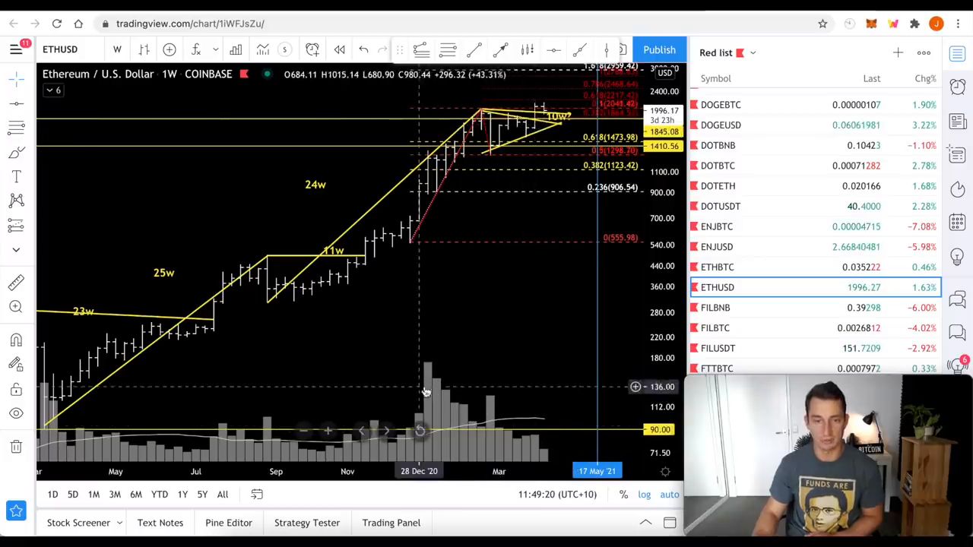
mouse_move(422, 219)
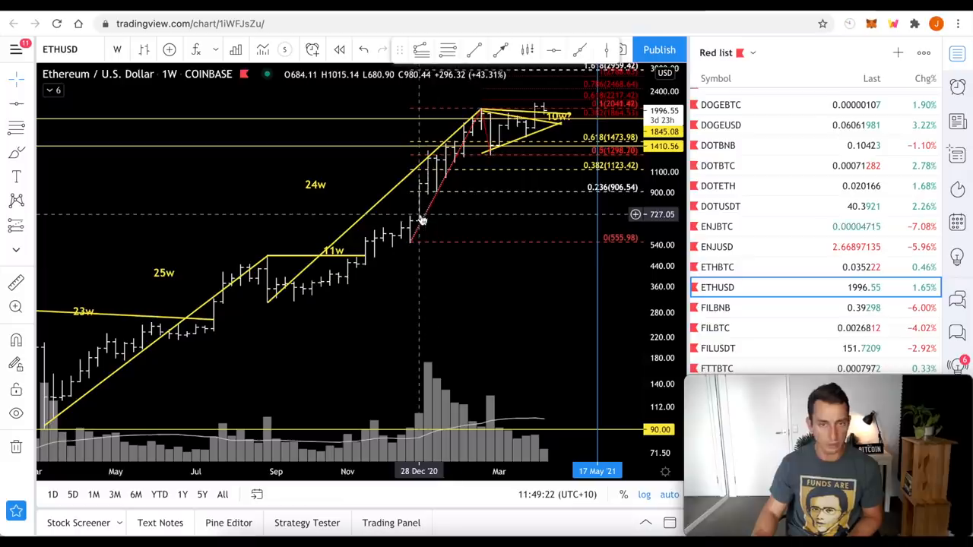
mouse_move(423, 204)
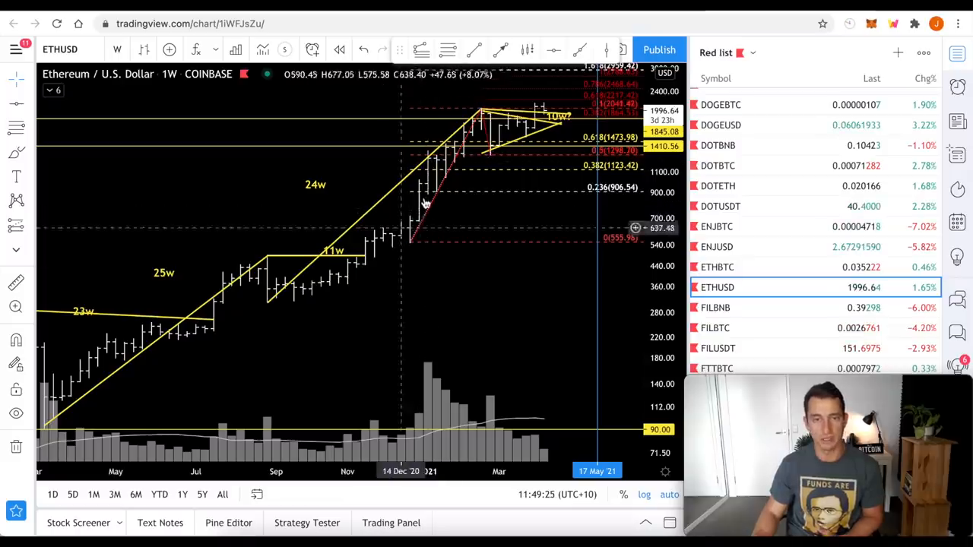
mouse_move(410, 222)
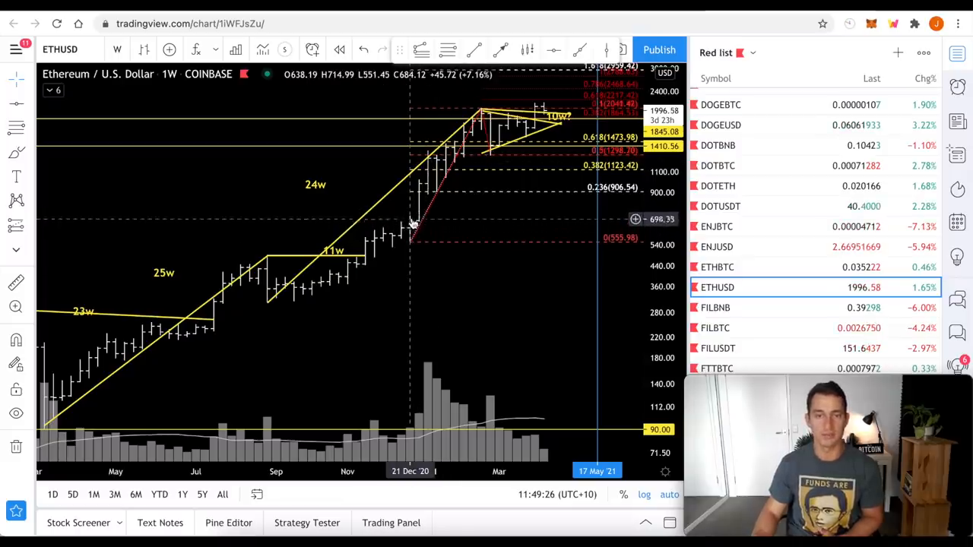
mouse_move(456, 246)
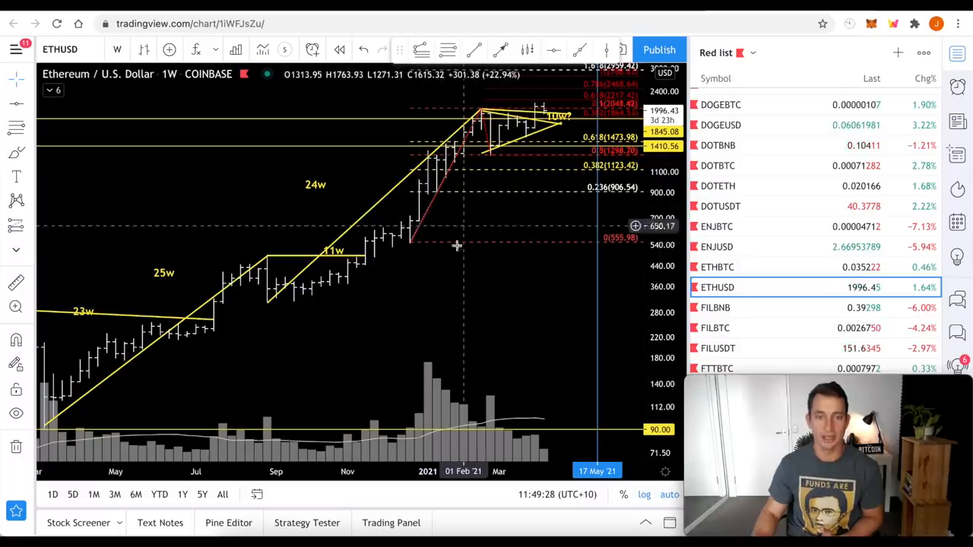
mouse_move(550, 285)
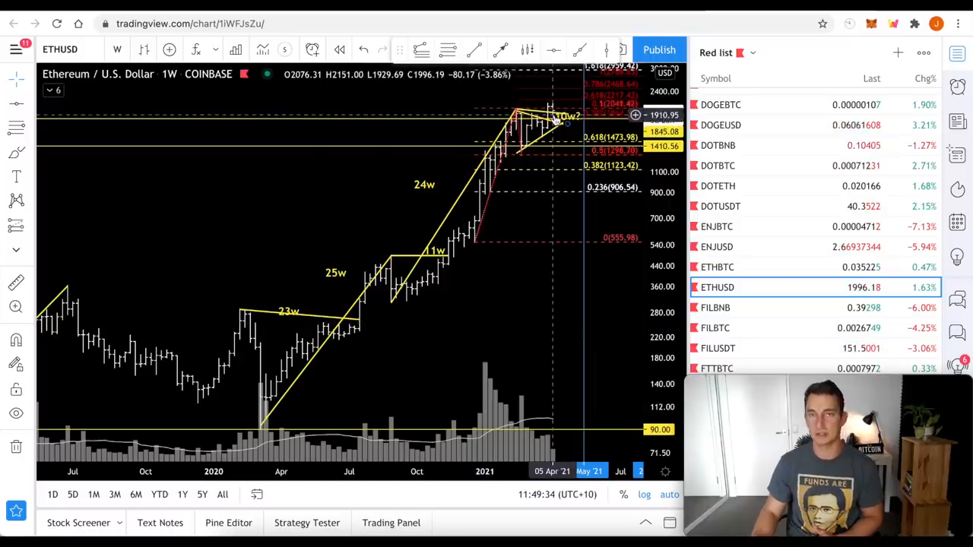
mouse_move(545, 140)
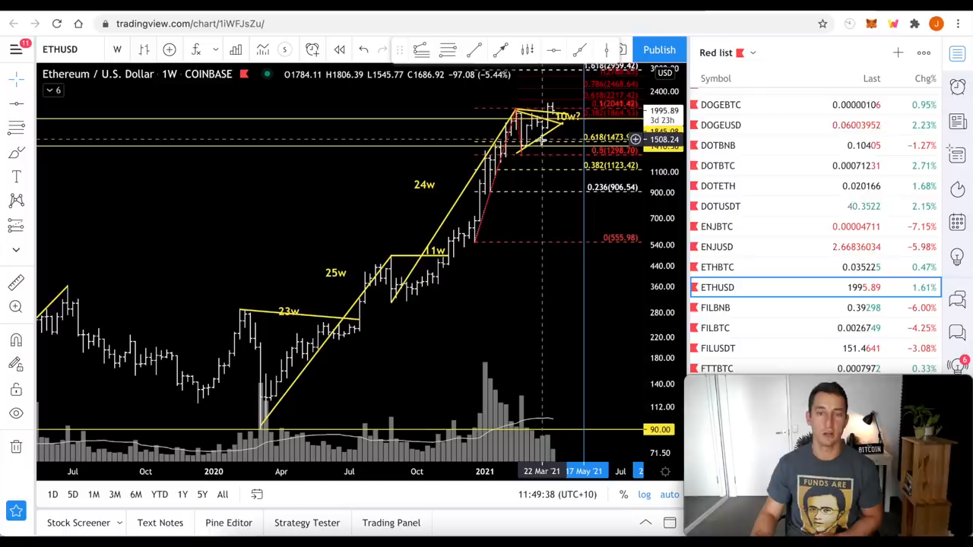
mouse_move(554, 182)
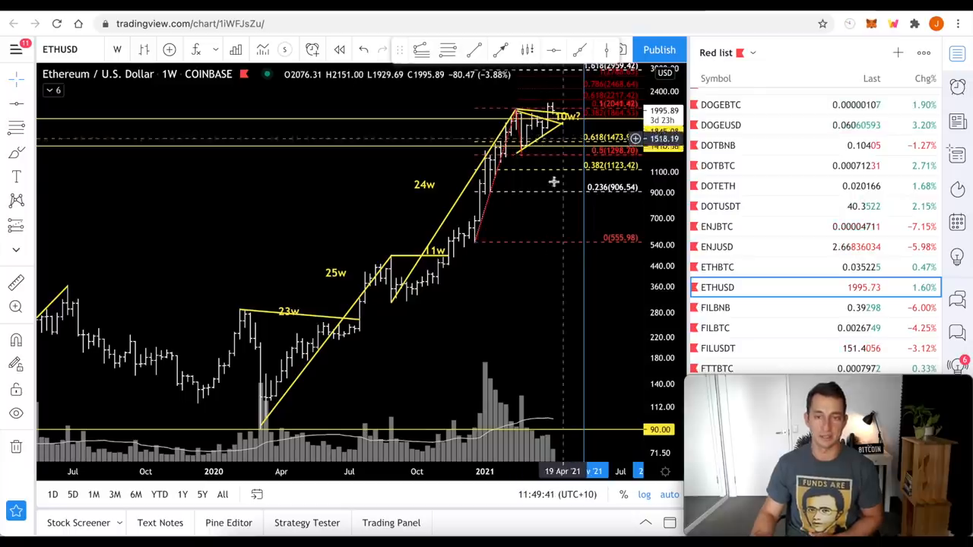
mouse_move(523, 410)
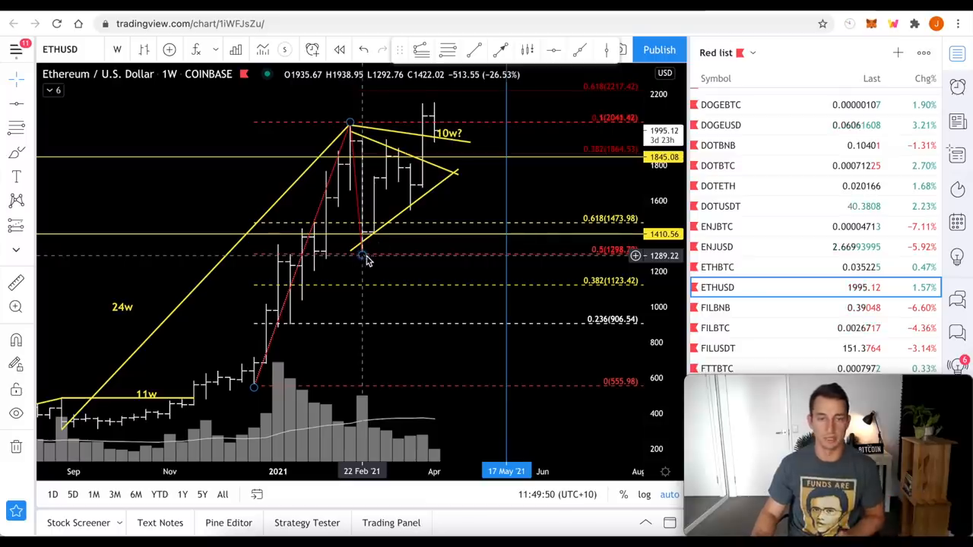
mouse_move(499, 137)
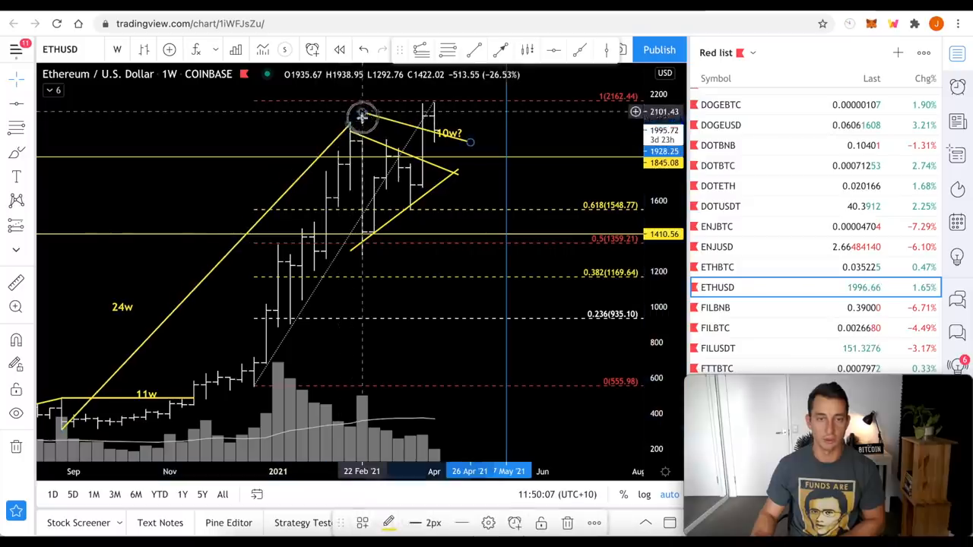
mouse_move(581, 246)
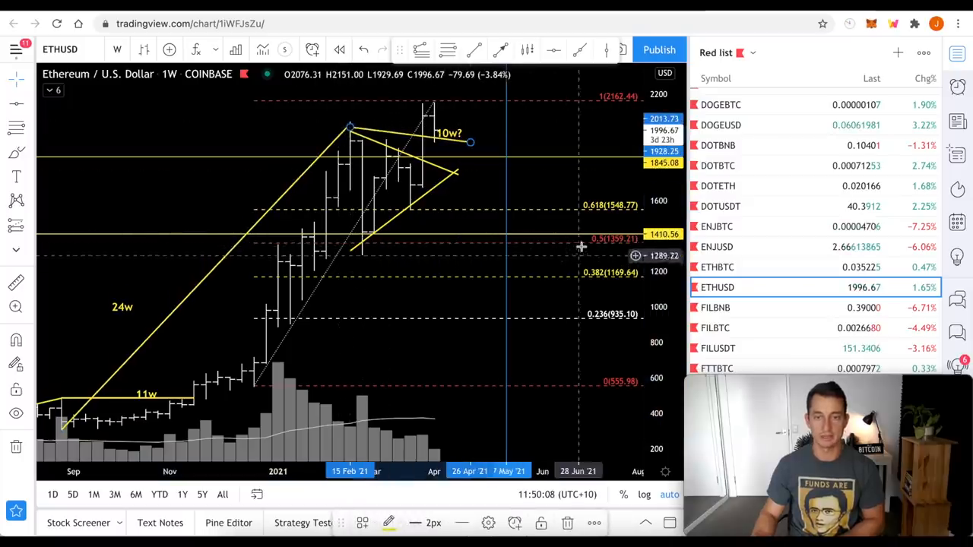
mouse_move(429, 261)
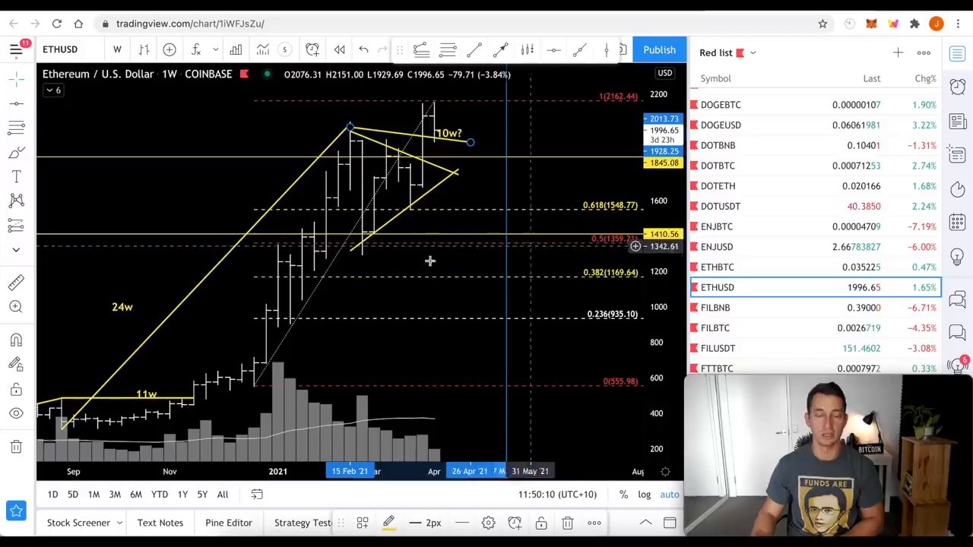
mouse_move(489, 246)
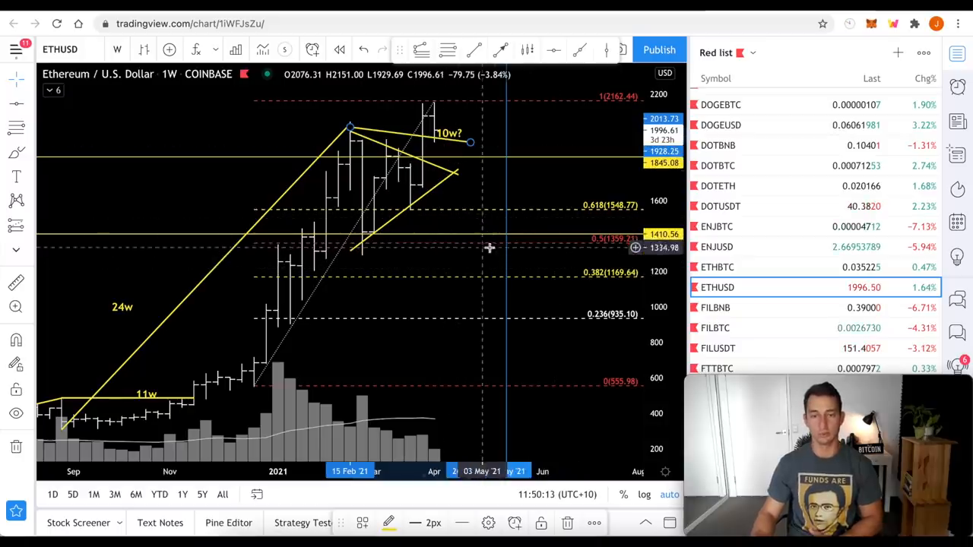
mouse_move(555, 246)
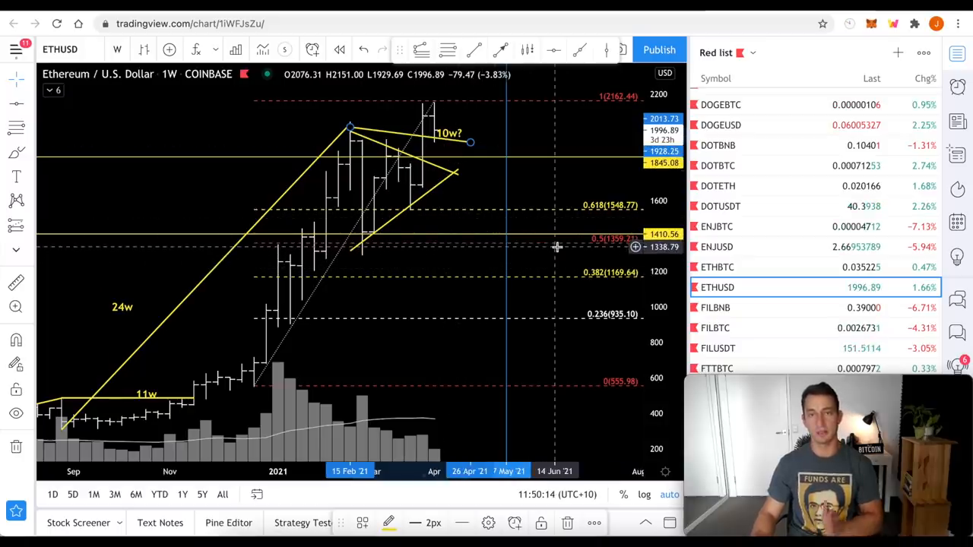
mouse_move(361, 337)
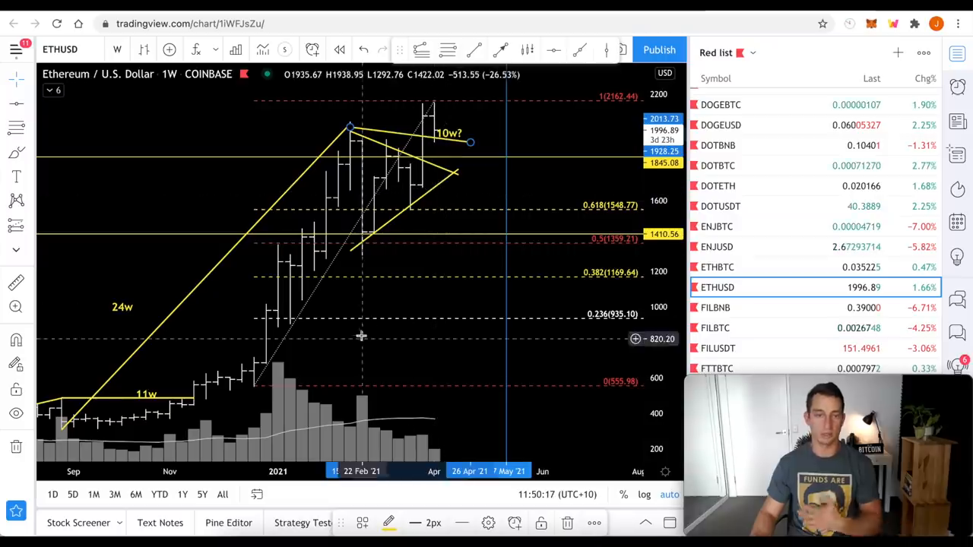
mouse_move(389, 333)
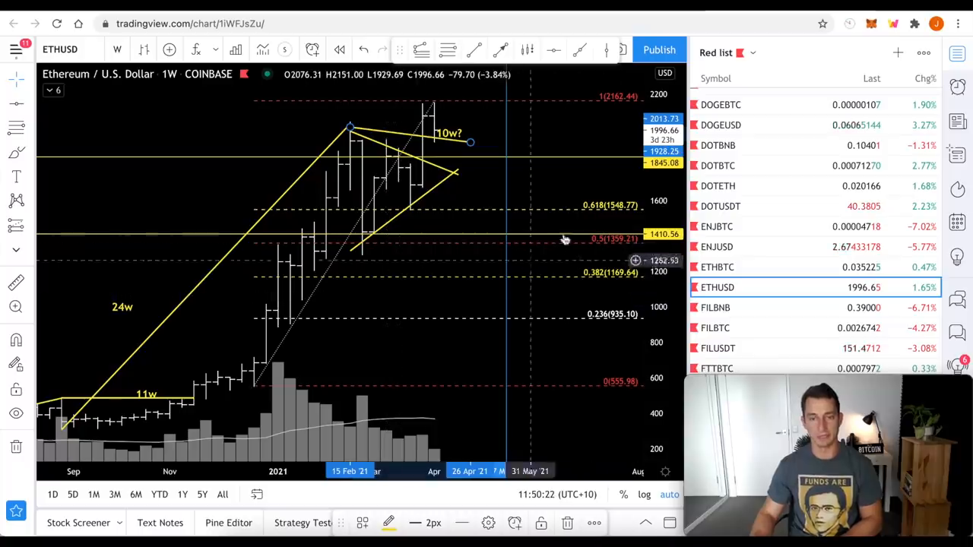
mouse_move(540, 252)
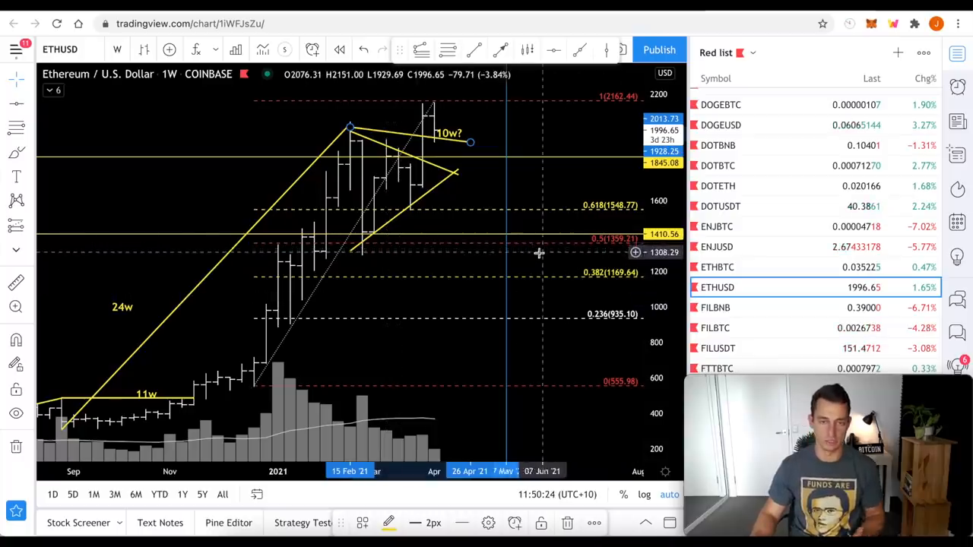
mouse_move(383, 289)
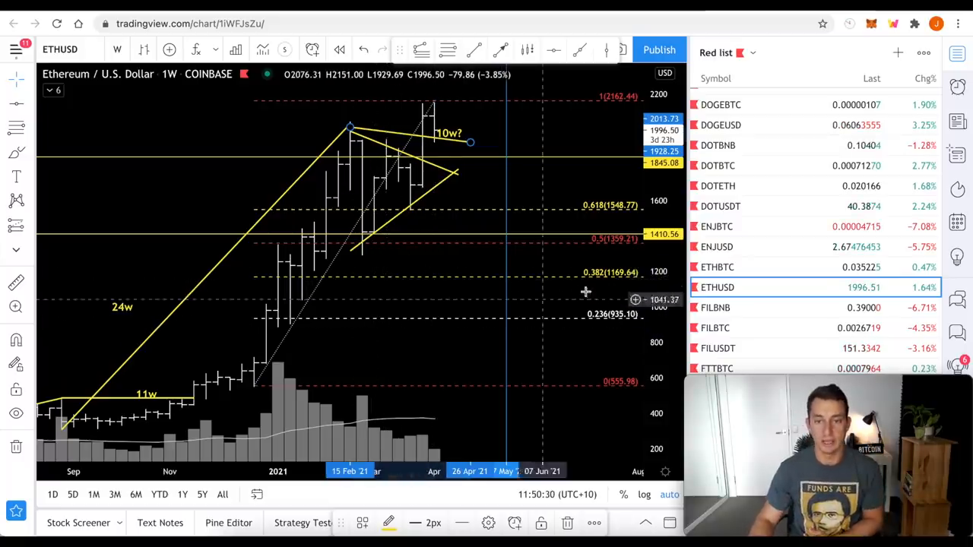
mouse_move(620, 280)
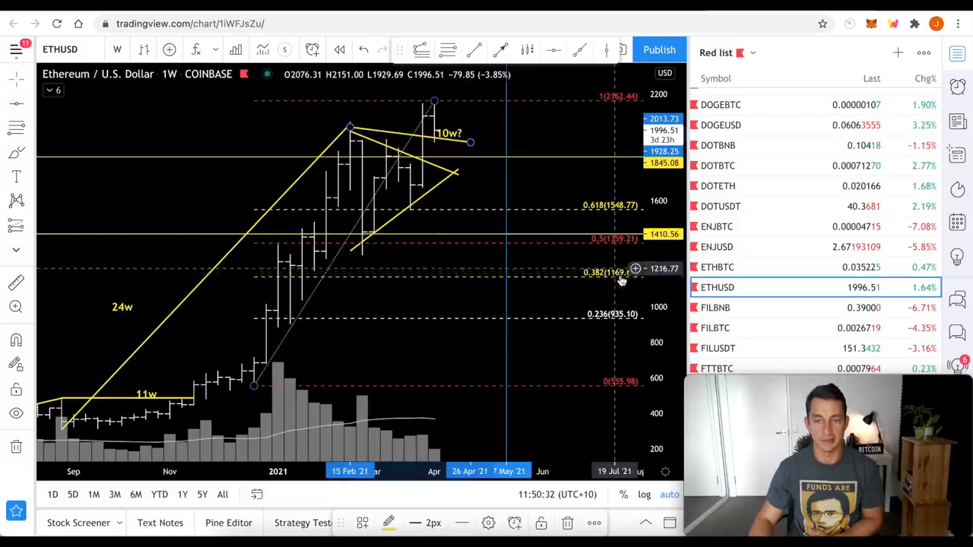
mouse_move(486, 283)
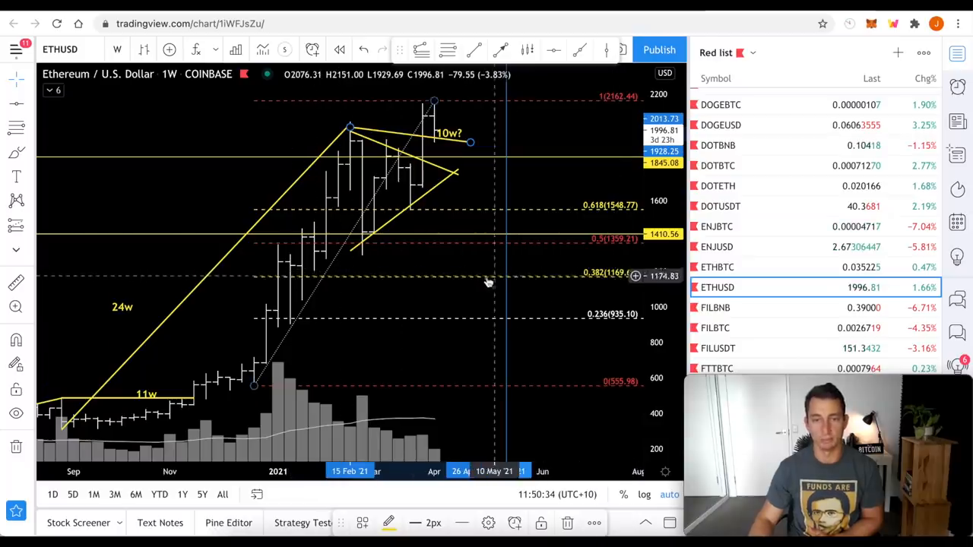
mouse_move(348, 268)
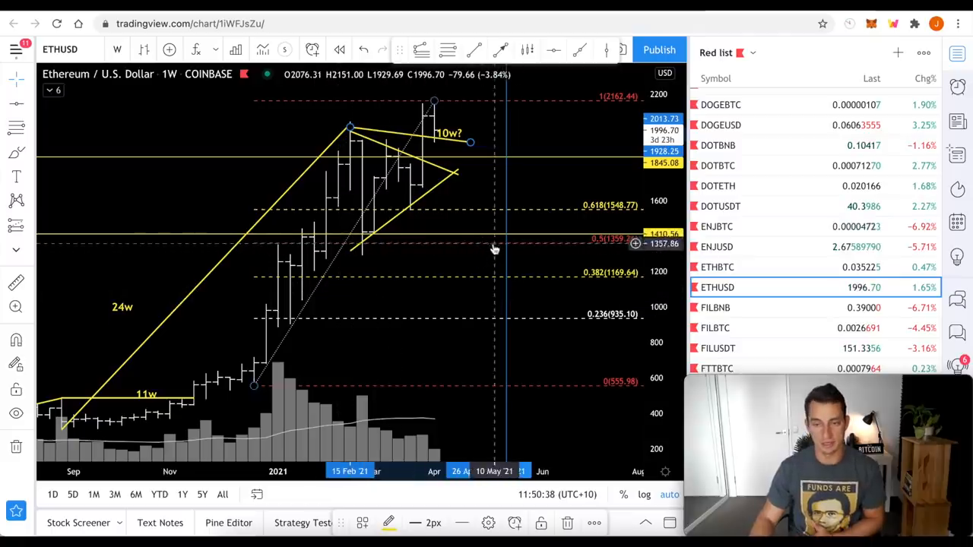
mouse_move(514, 239)
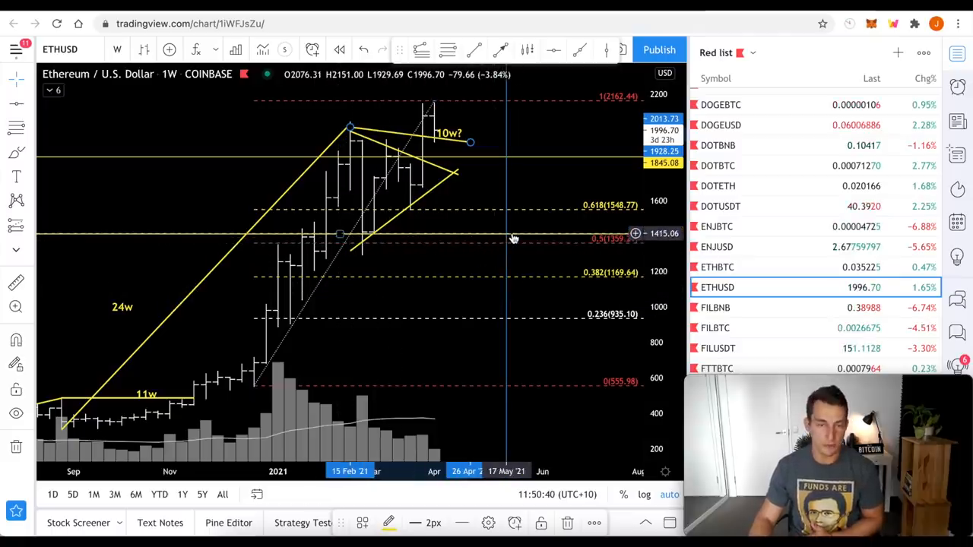
mouse_move(559, 216)
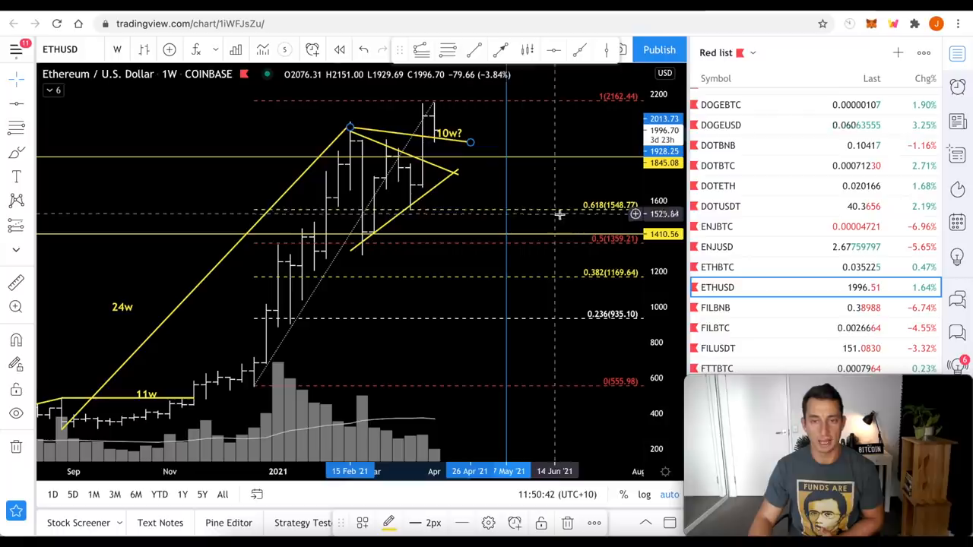
mouse_move(411, 213)
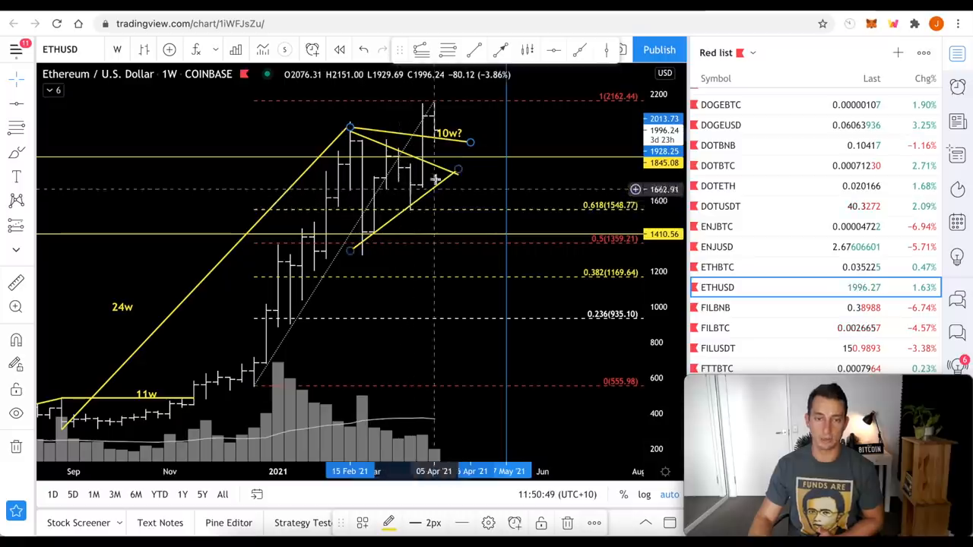
mouse_move(517, 292)
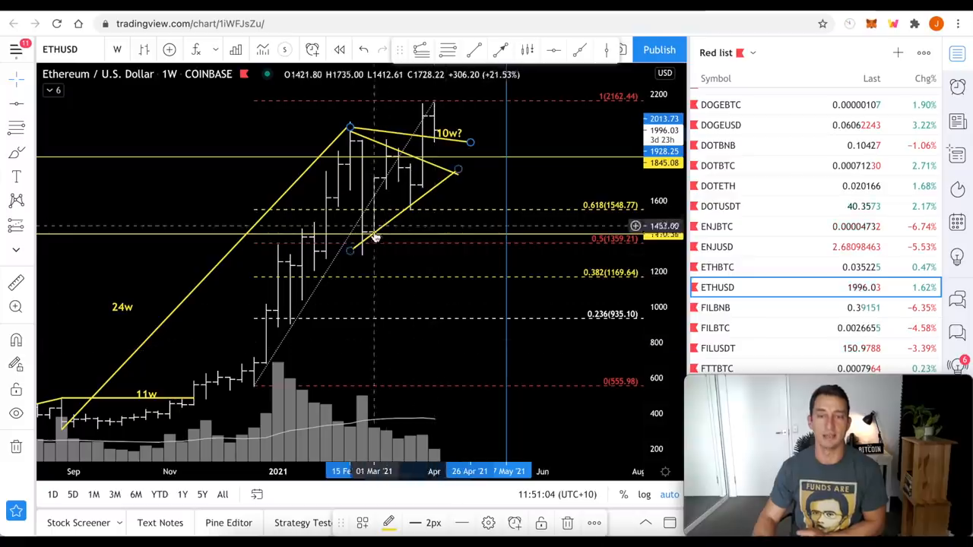
mouse_move(85, 215)
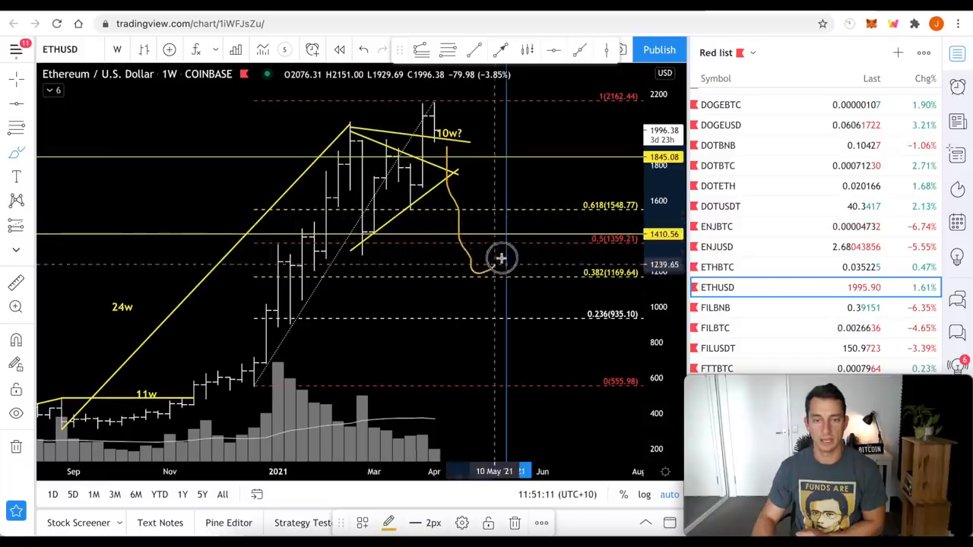
mouse_move(509, 243)
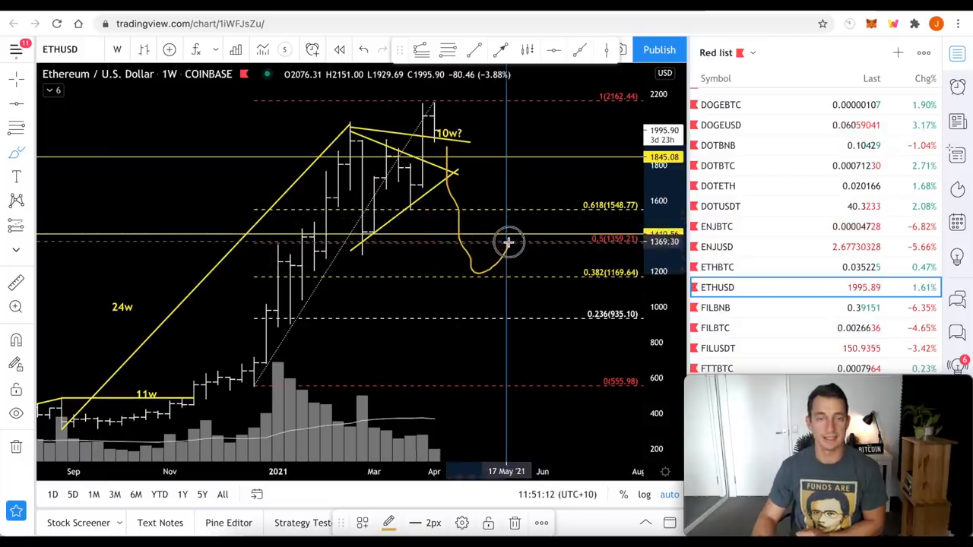
mouse_move(492, 401)
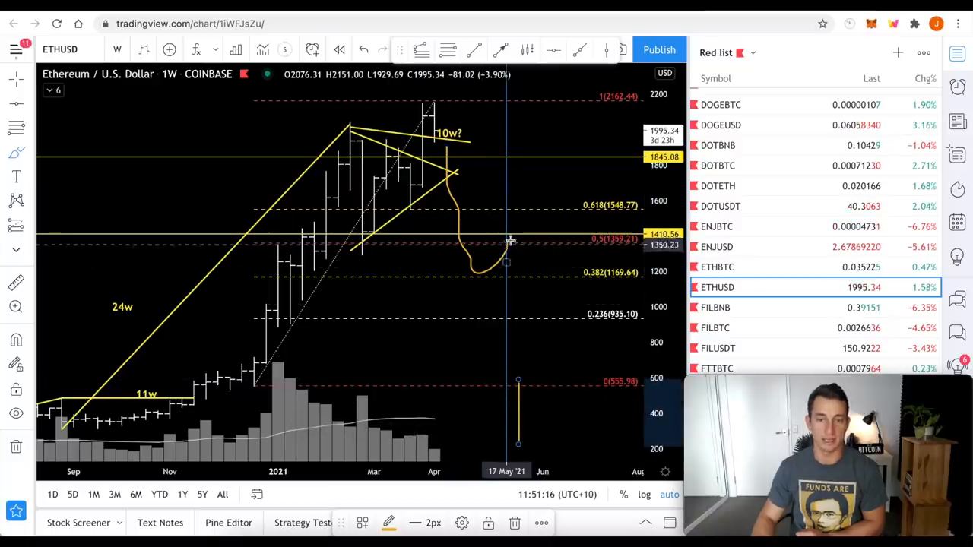
mouse_move(532, 280)
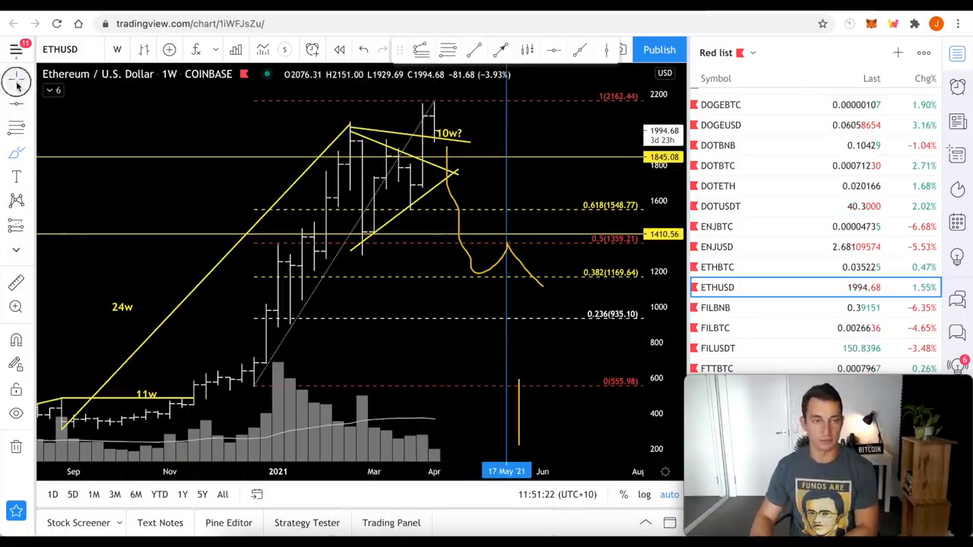
mouse_move(531, 332)
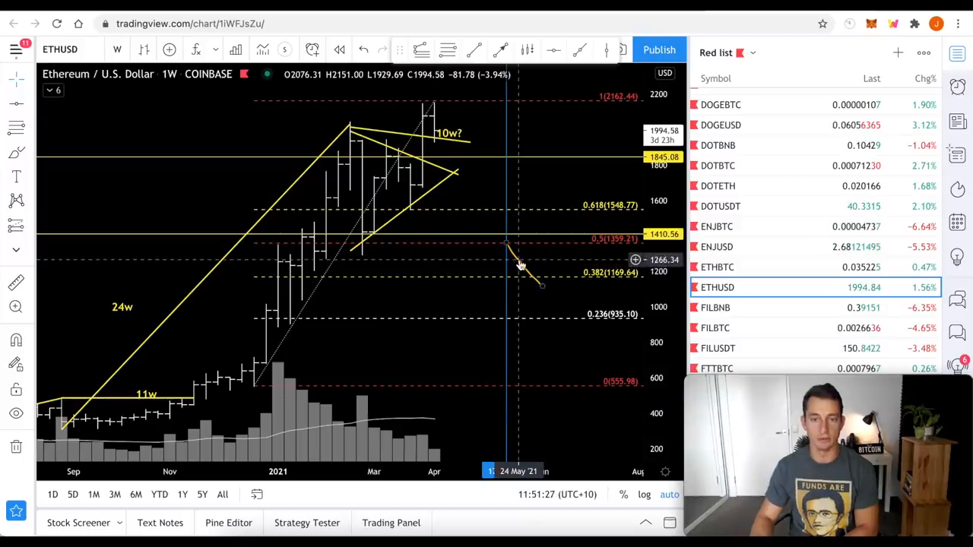
mouse_move(444, 125)
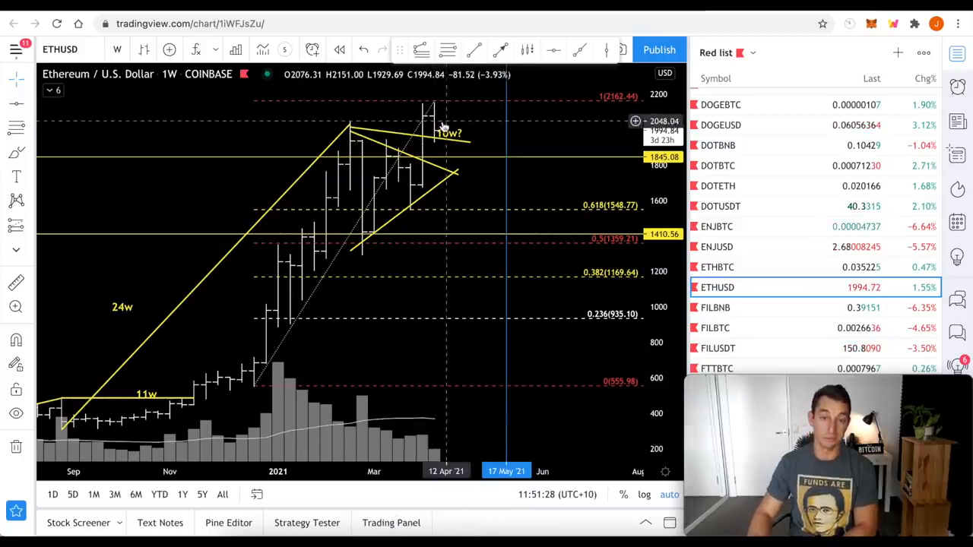
mouse_move(402, 140)
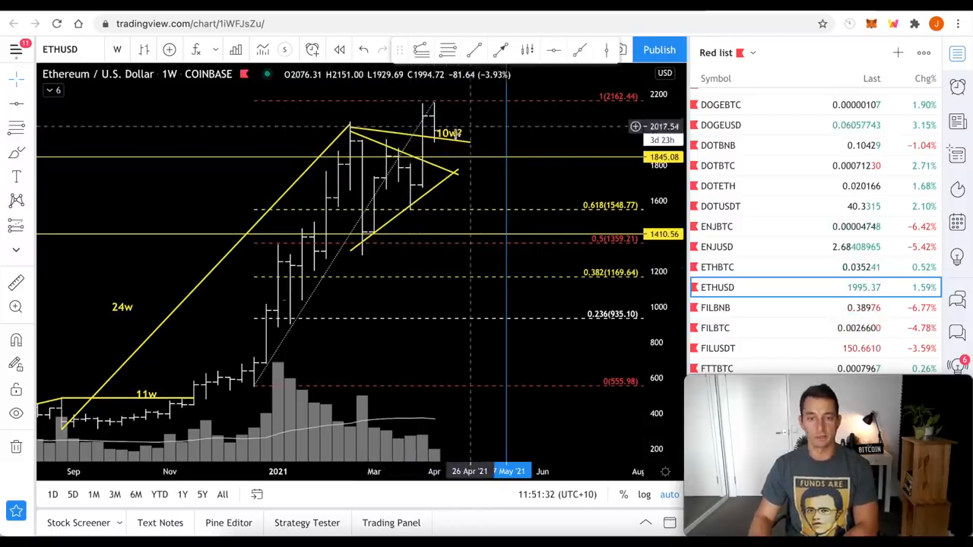
mouse_move(503, 120)
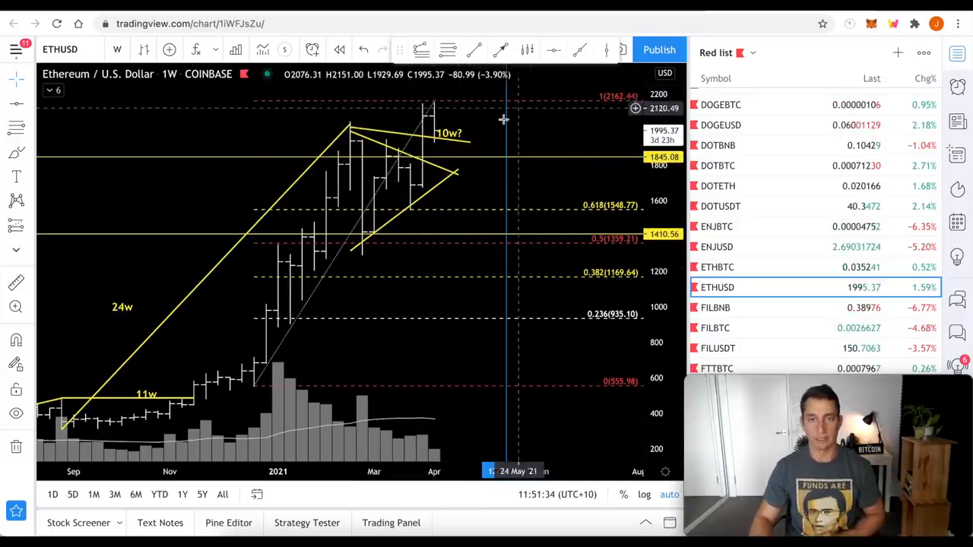
mouse_move(465, 91)
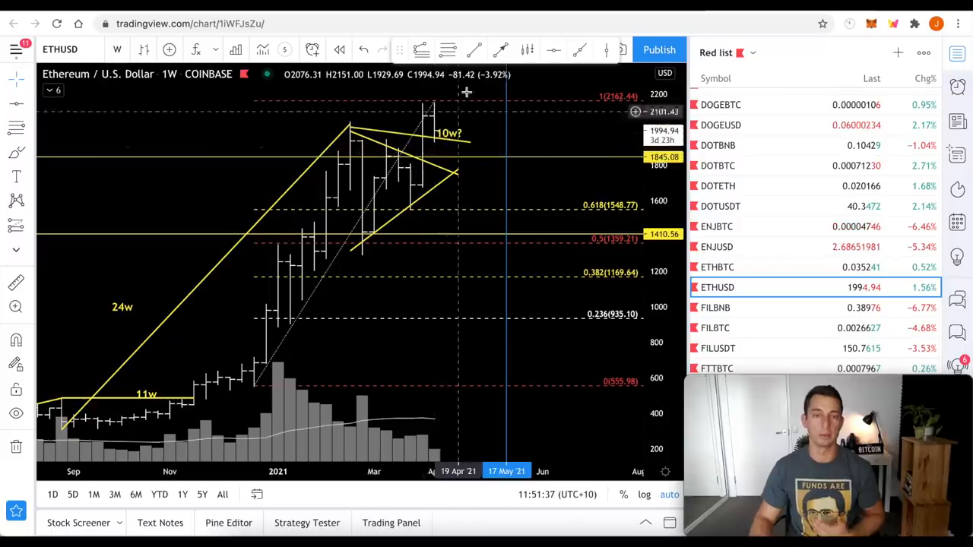
mouse_move(480, 241)
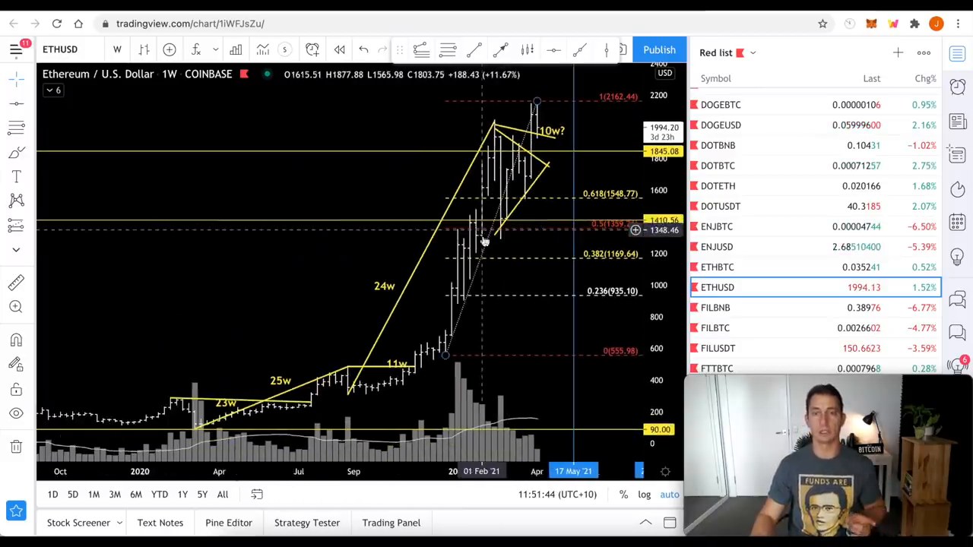
mouse_move(497, 303)
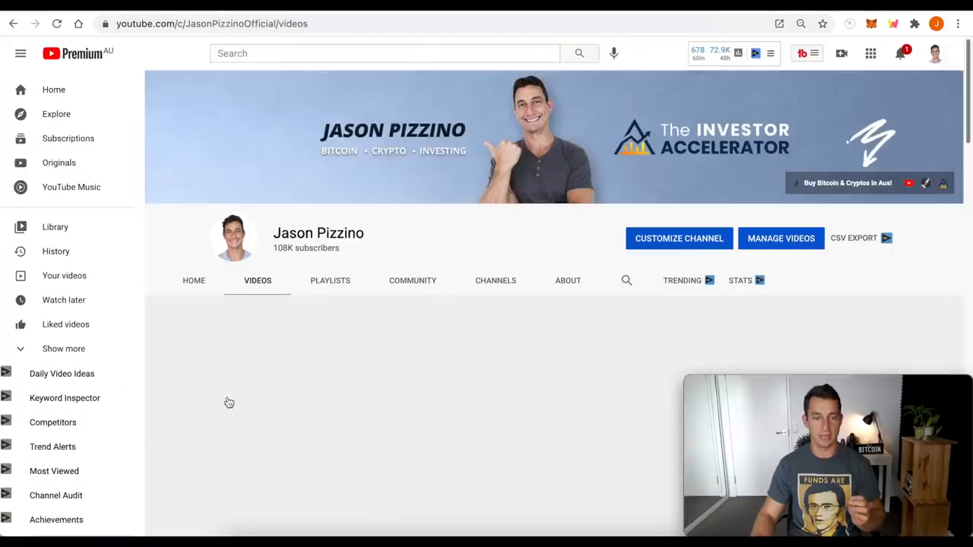
- Leave the YouTube Videos grid for the Terra Virtua CTO interview-questions tweet
scroll(down, 3)
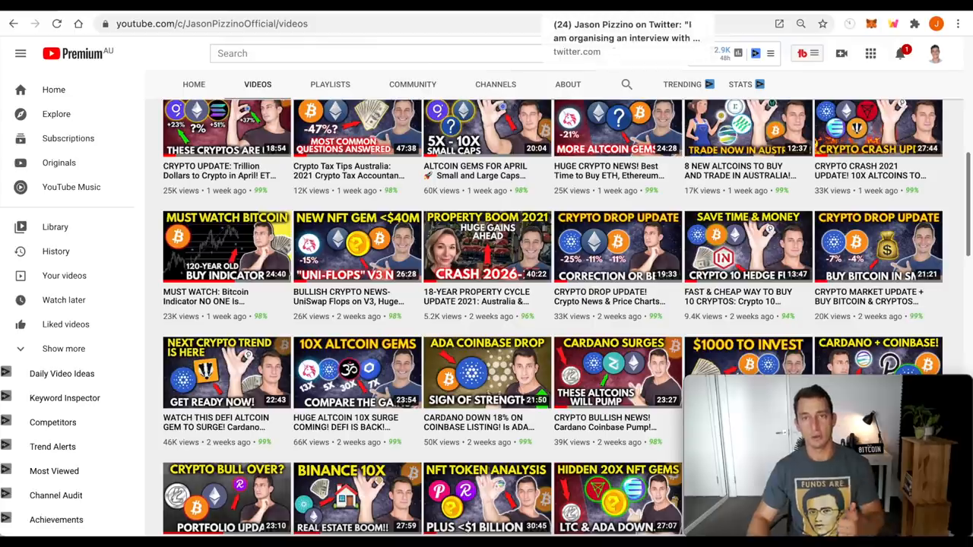
click(626, 36)
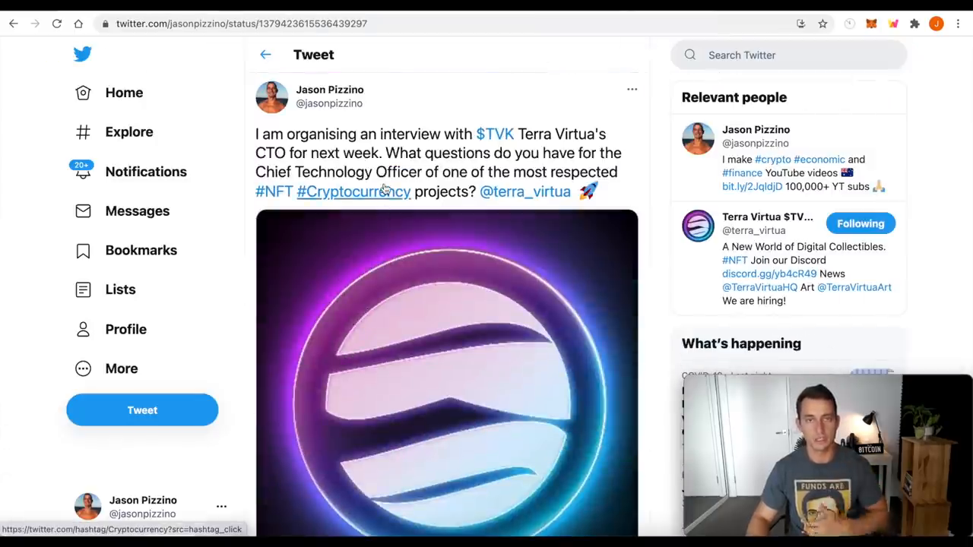
mouse_move(550, 114)
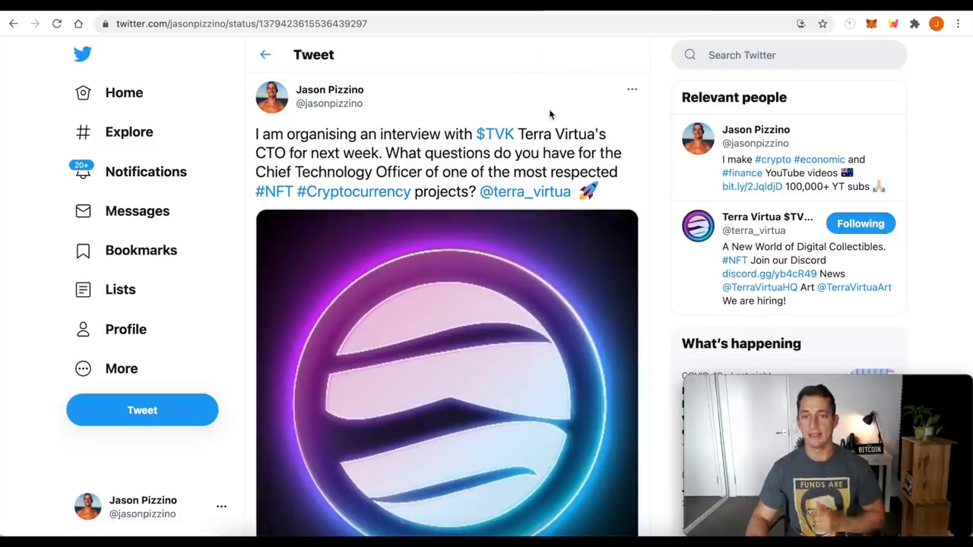